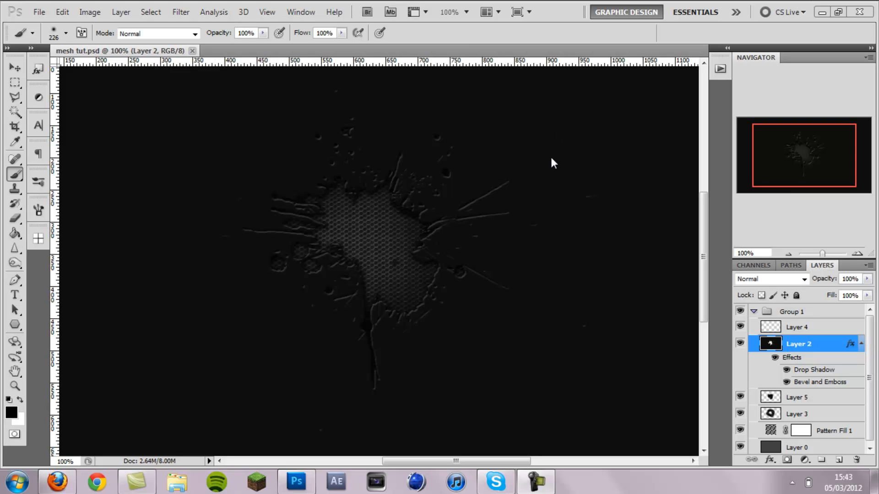
- Create a 1280×720 document, fill its background black, and add an empty layer
scroll(down, 3)
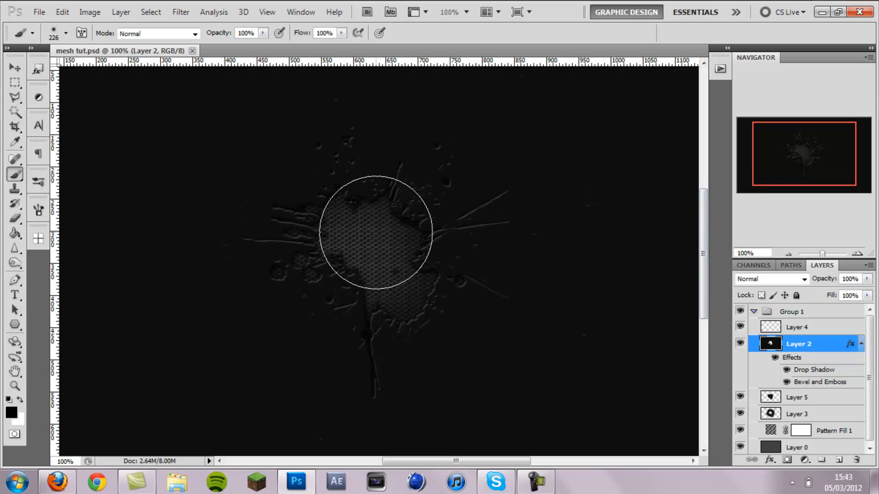
click(14, 66)
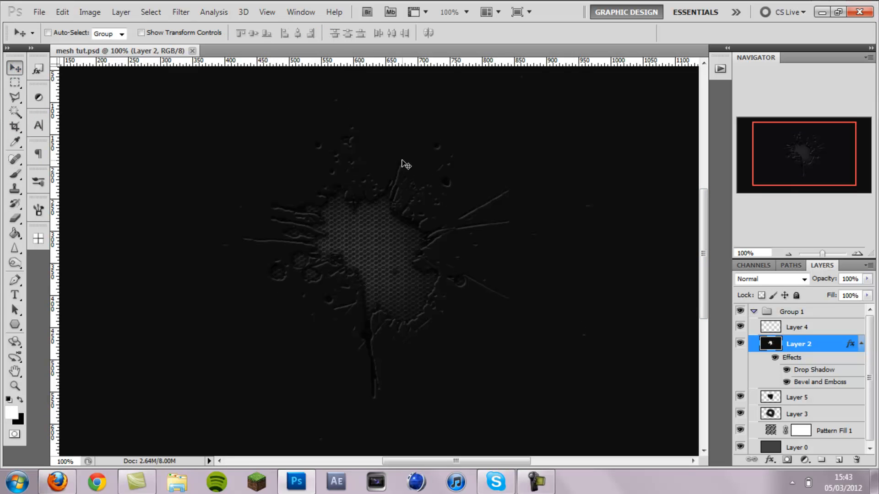
mouse_move(351, 235)
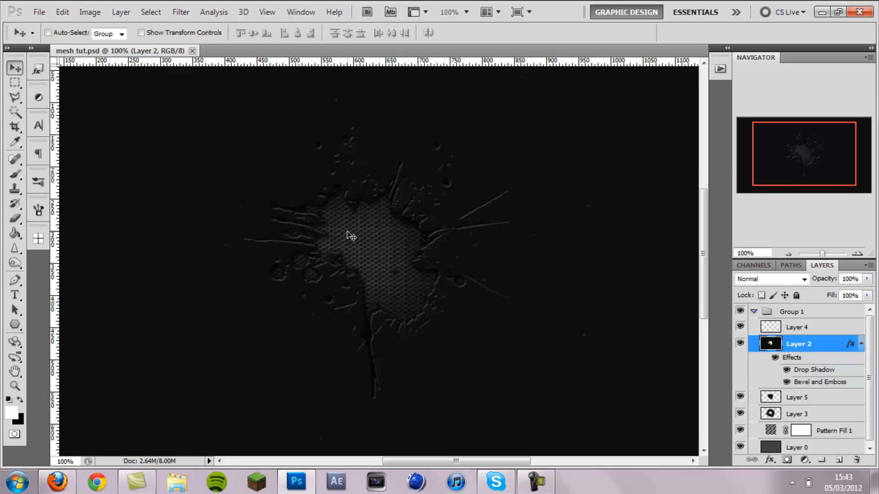
mouse_move(370, 218)
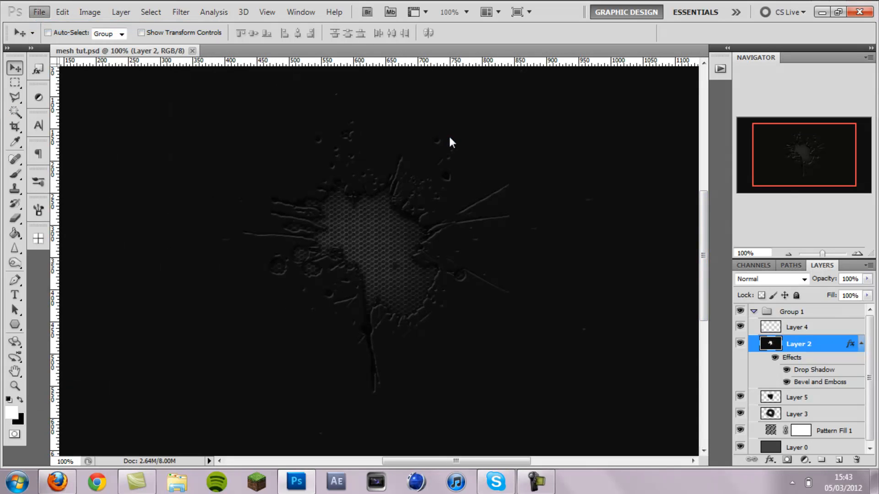
click(38, 11)
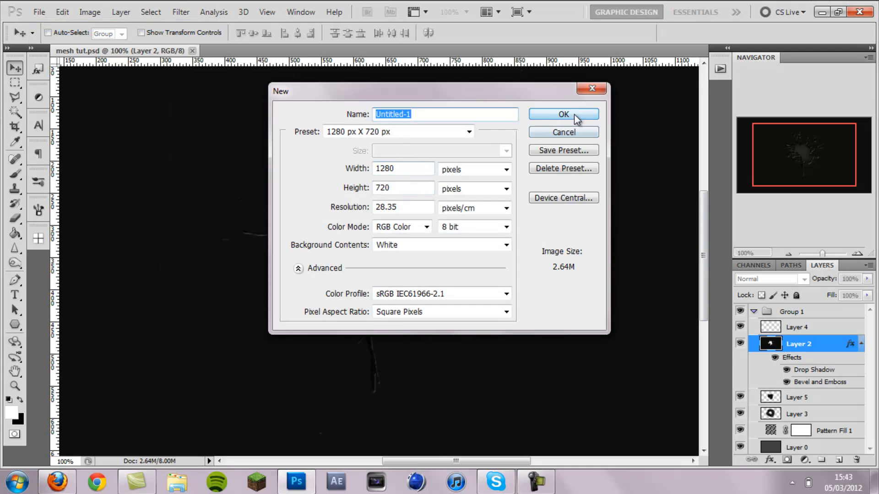
click(563, 114)
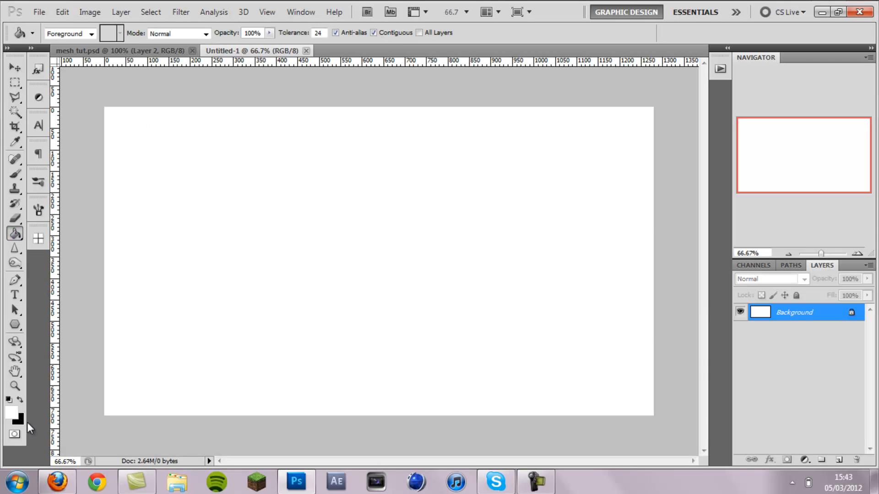
click(10, 413)
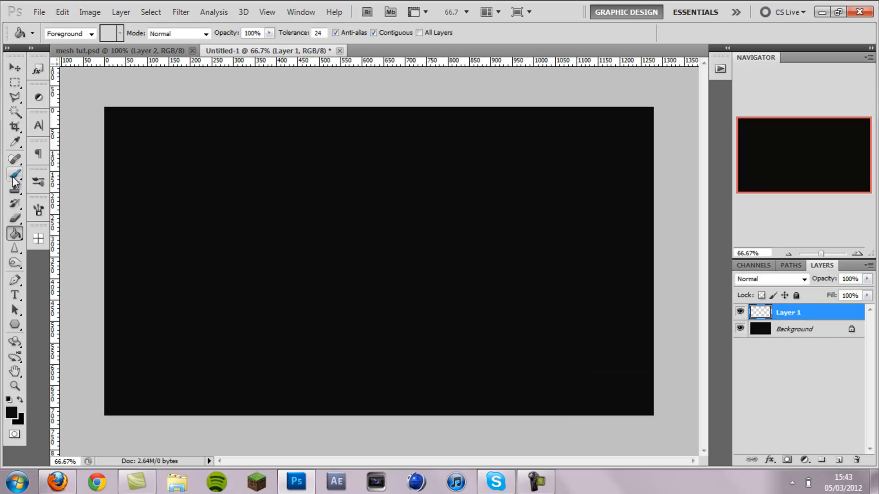
- Stamp one black 800 px splatter brush mark at the centre of Layer 1
click(14, 175)
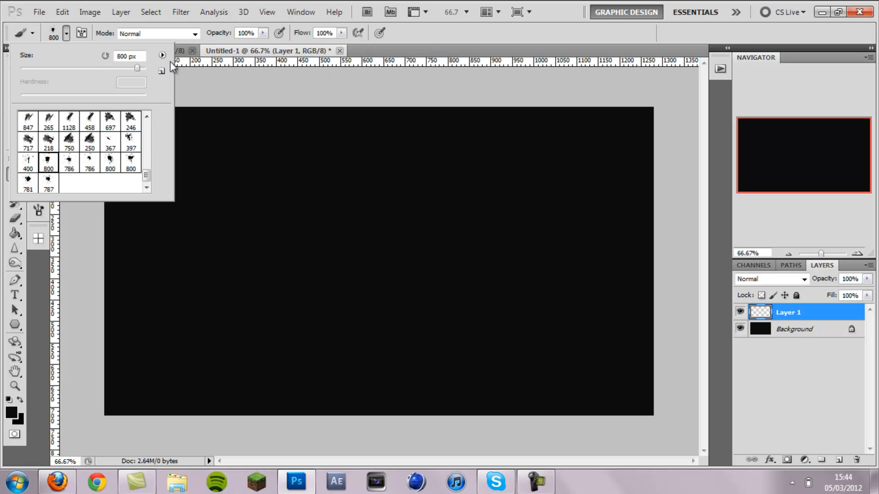
click(118, 51)
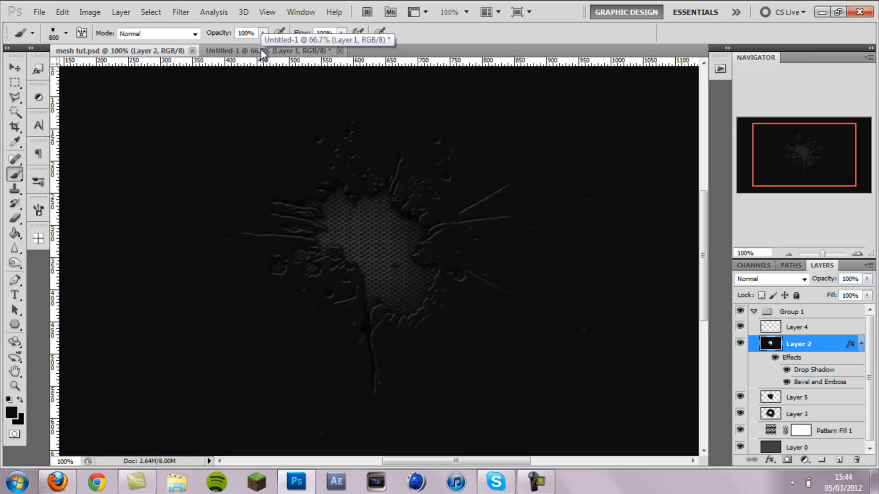
click(269, 51)
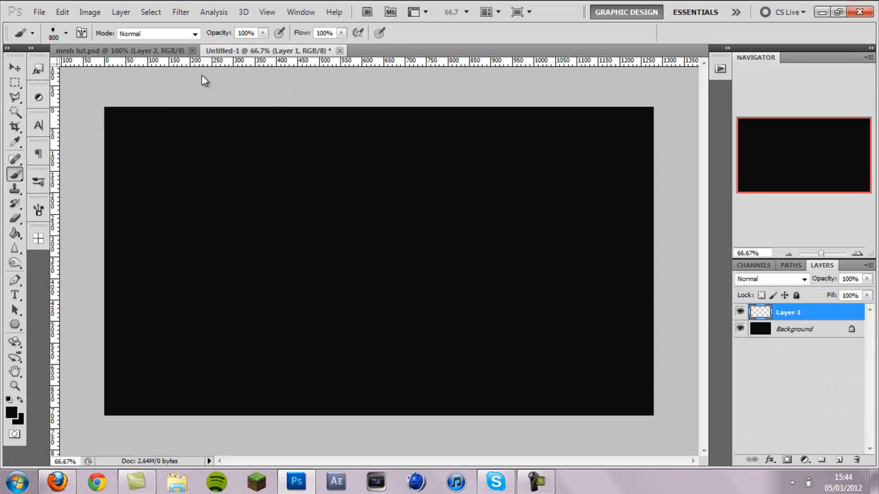
click(66, 33)
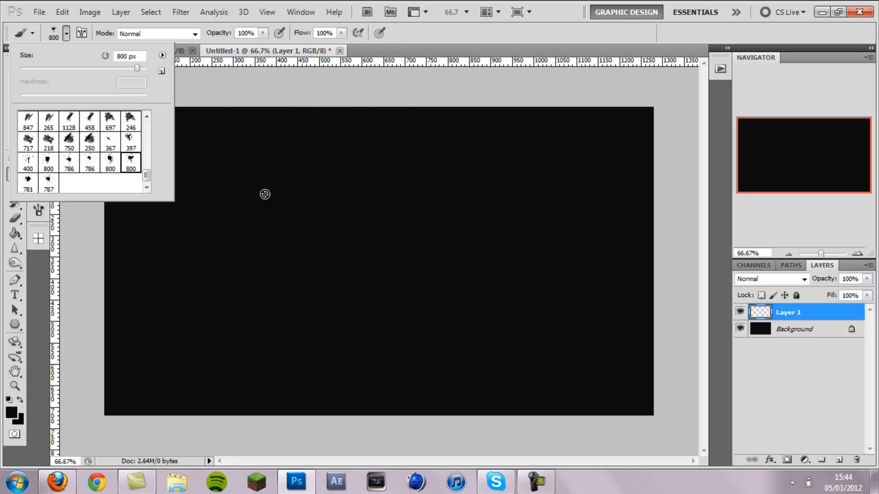
mouse_move(76, 171)
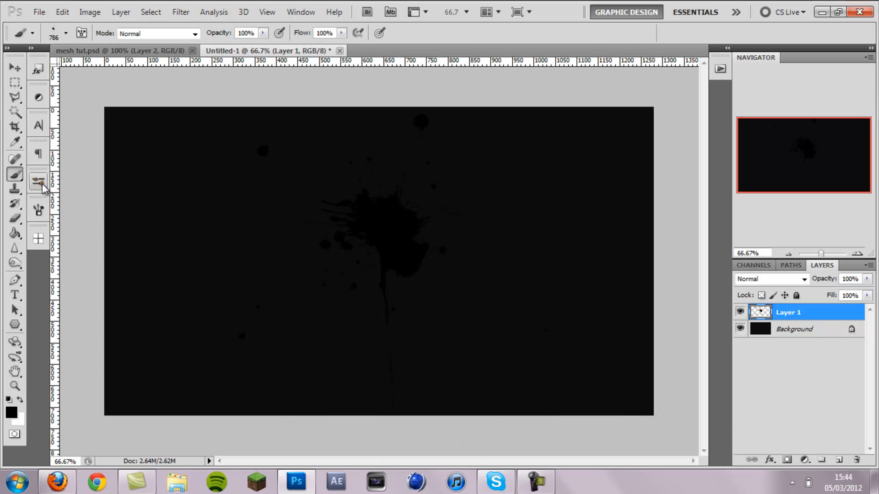
click(14, 67)
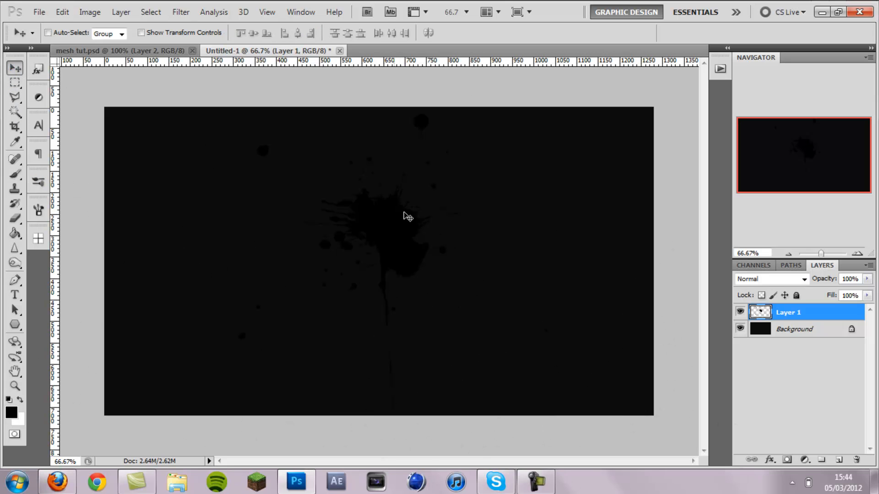
mouse_move(589, 275)
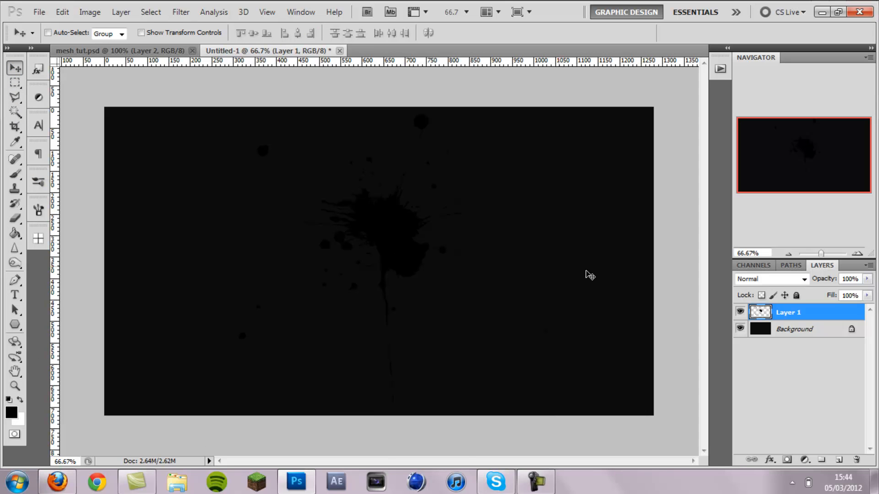
mouse_move(549, 364)
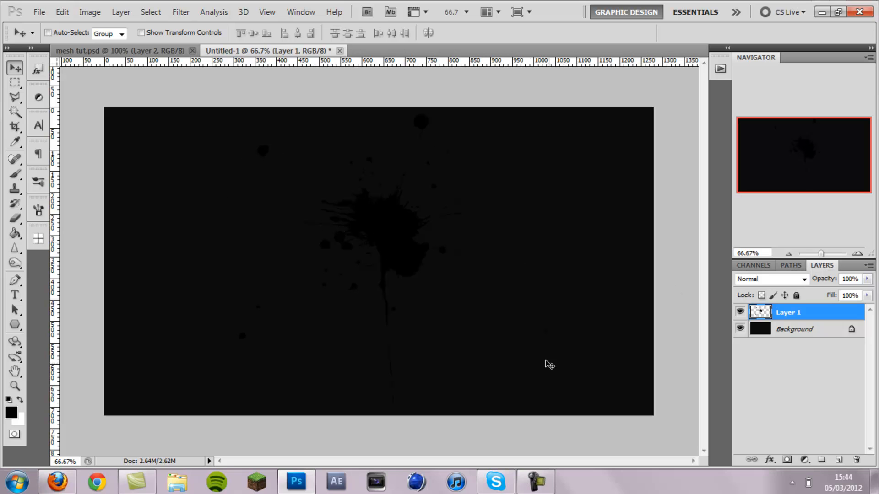
mouse_move(452, 328)
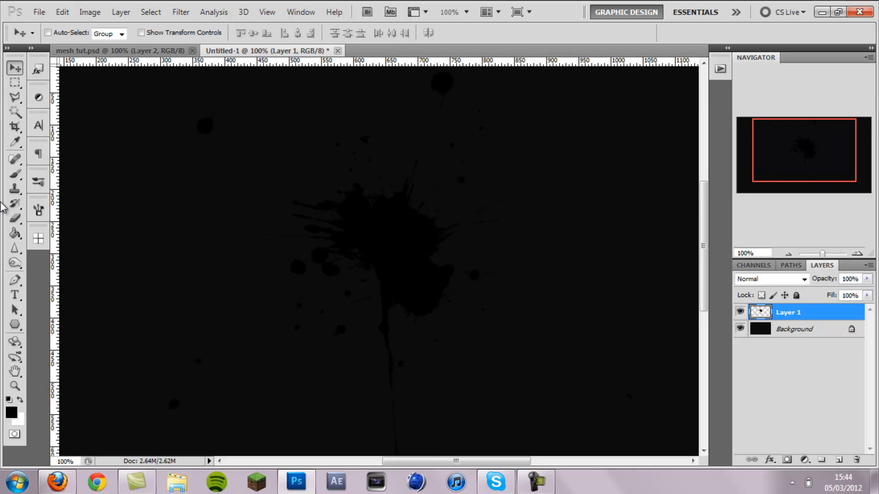
- Erase the stray dots and drips around the splatter on Layer 1
click(14, 219)
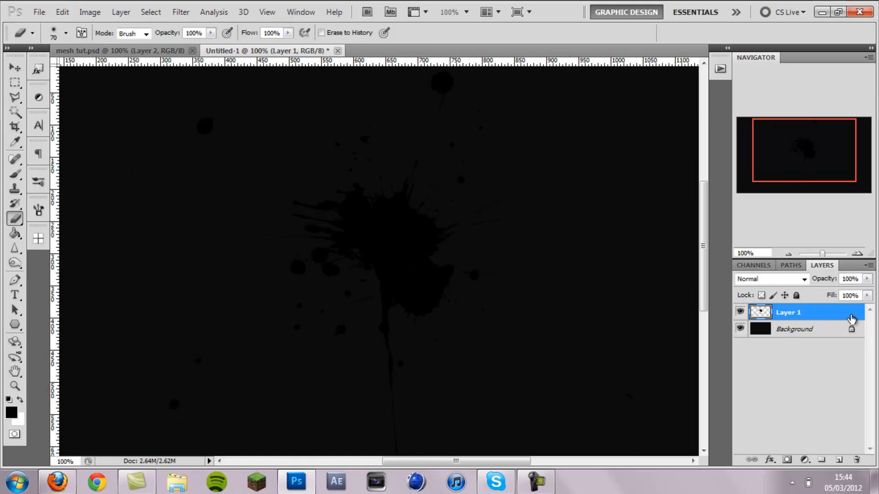
click(65, 32)
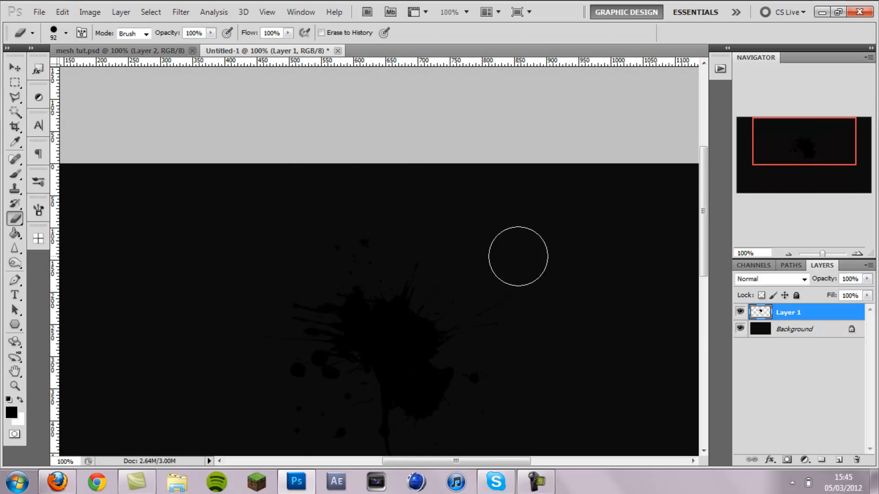
mouse_move(372, 256)
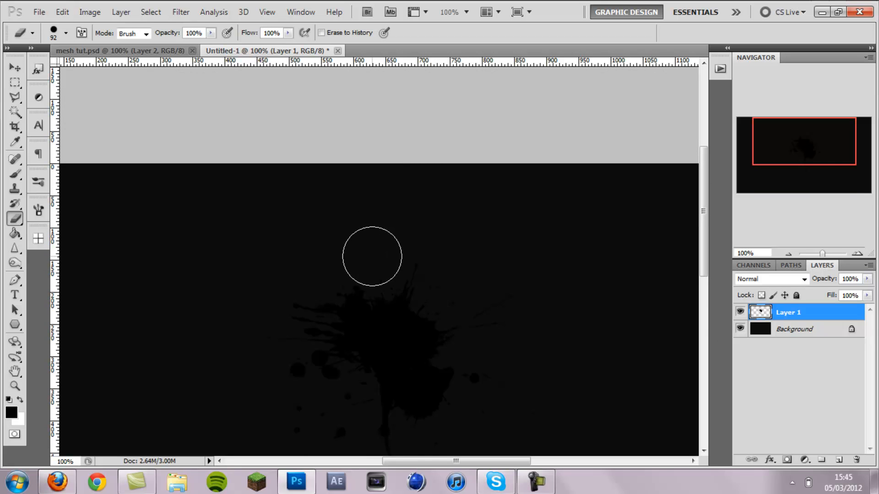
scroll(down, 3)
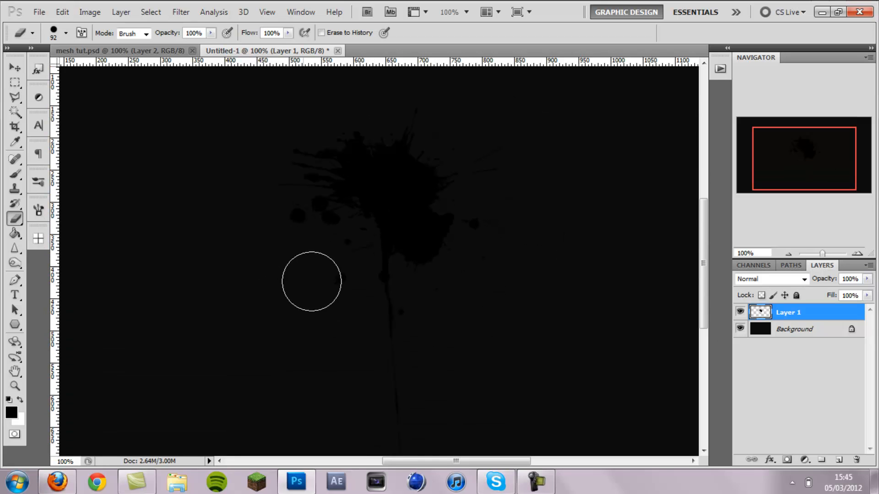
mouse_move(443, 317)
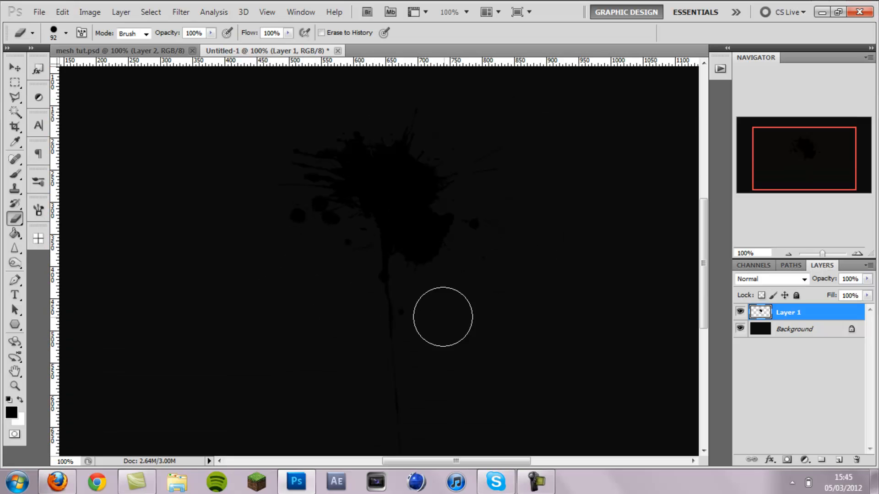
mouse_move(612, 299)
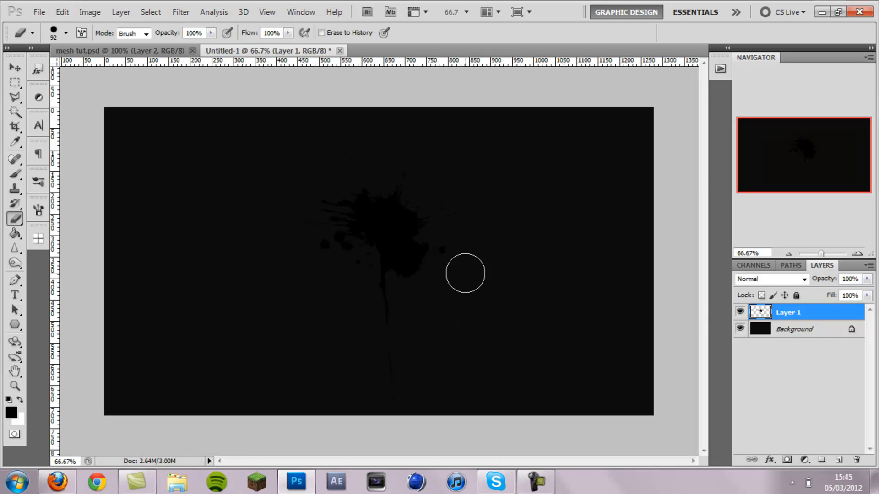
mouse_move(428, 297)
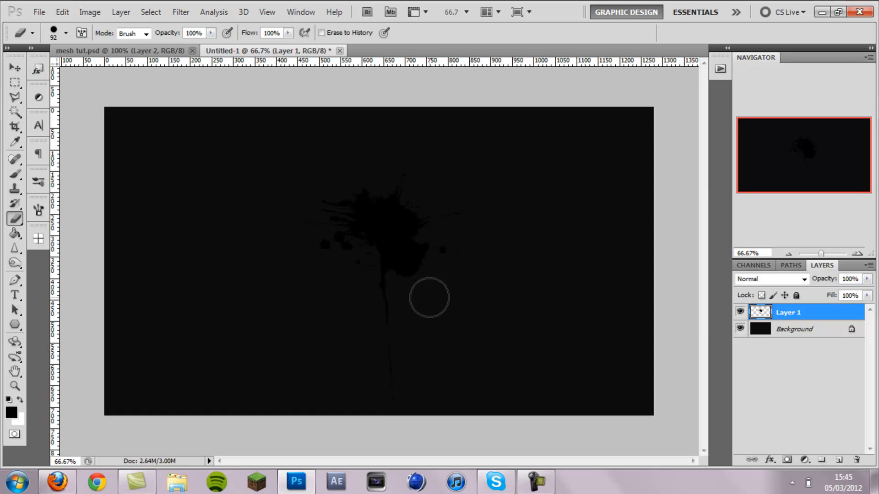
click(67, 32)
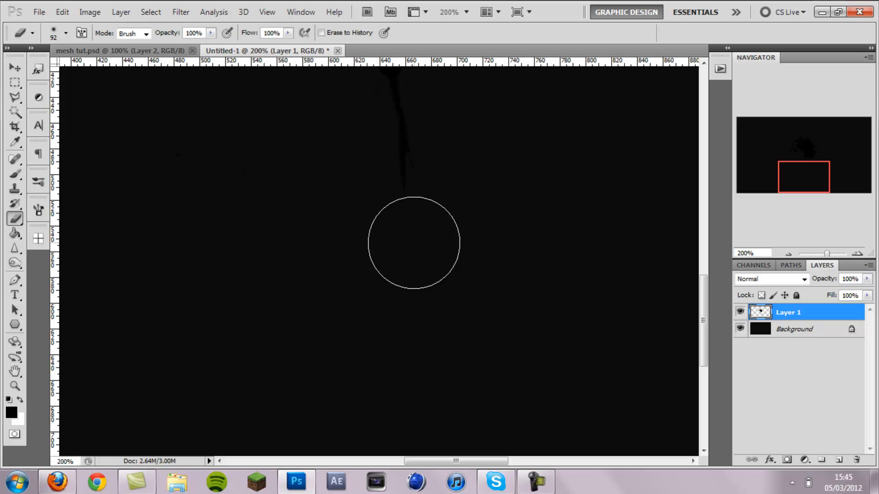
mouse_move(430, 260)
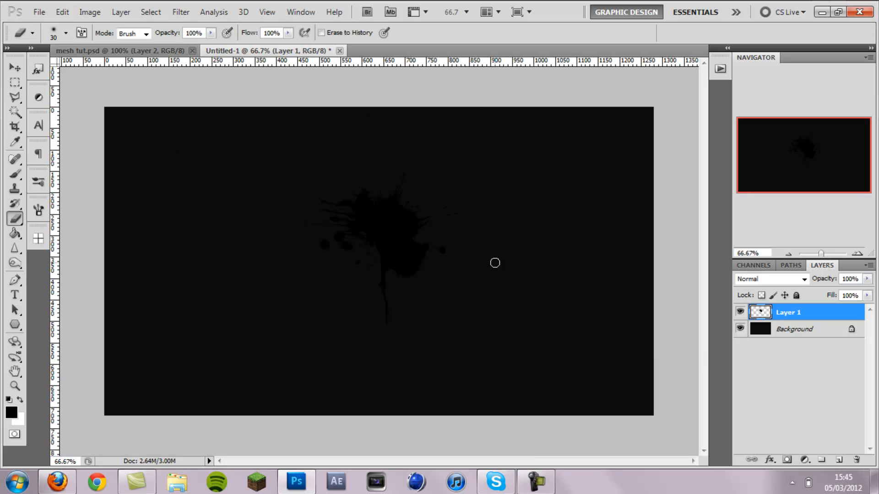
click(14, 67)
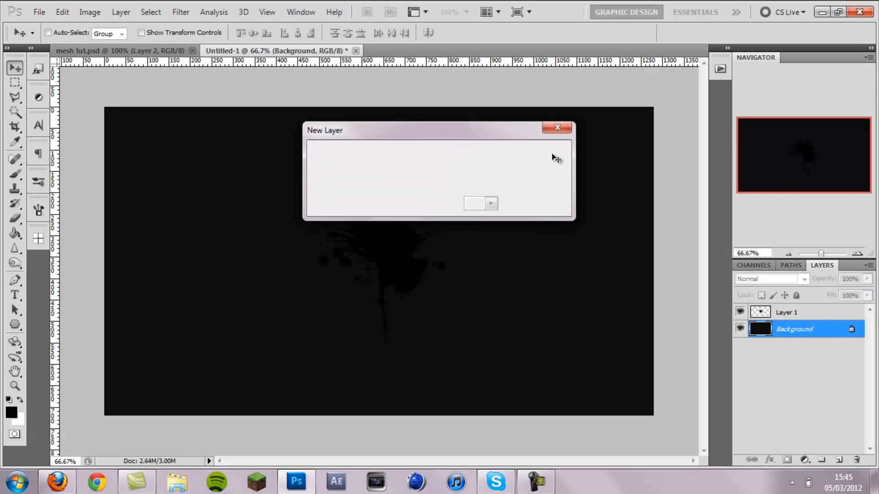
- Convert the background to Layer 0 and delete a splatter-shaped hole from it
click(473, 203)
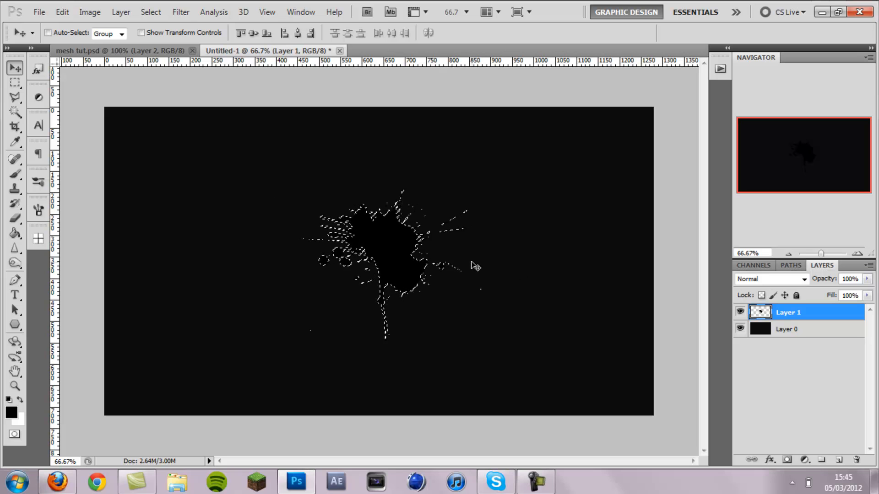
click(788, 329)
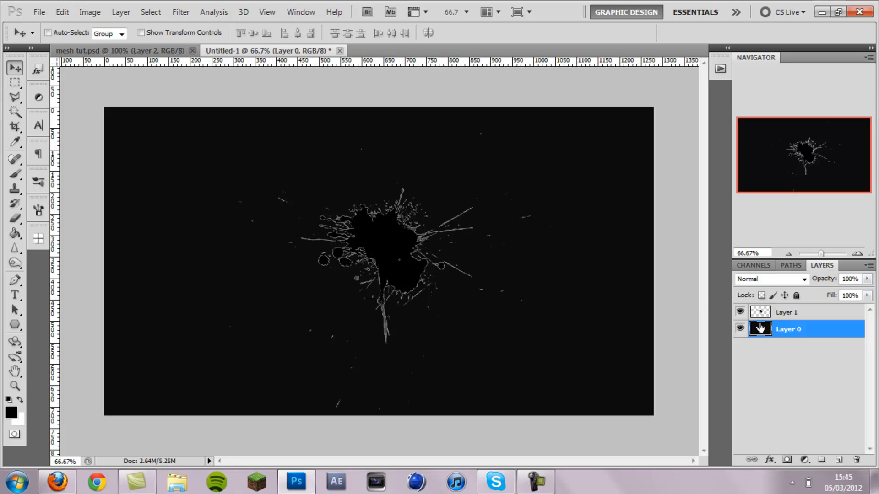
click(786, 312)
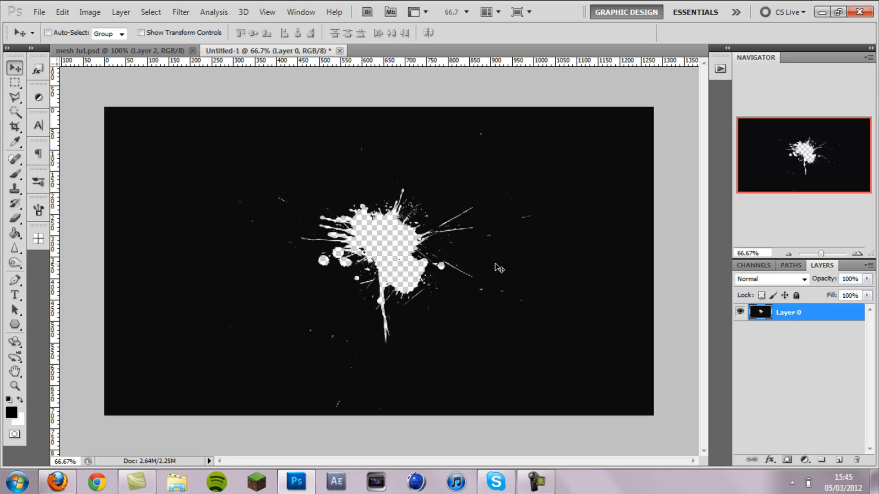
mouse_move(495, 133)
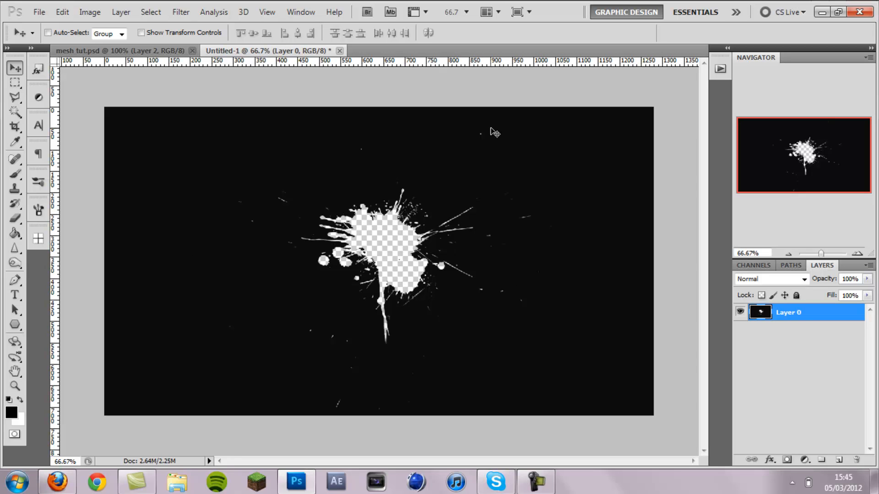
mouse_move(499, 308)
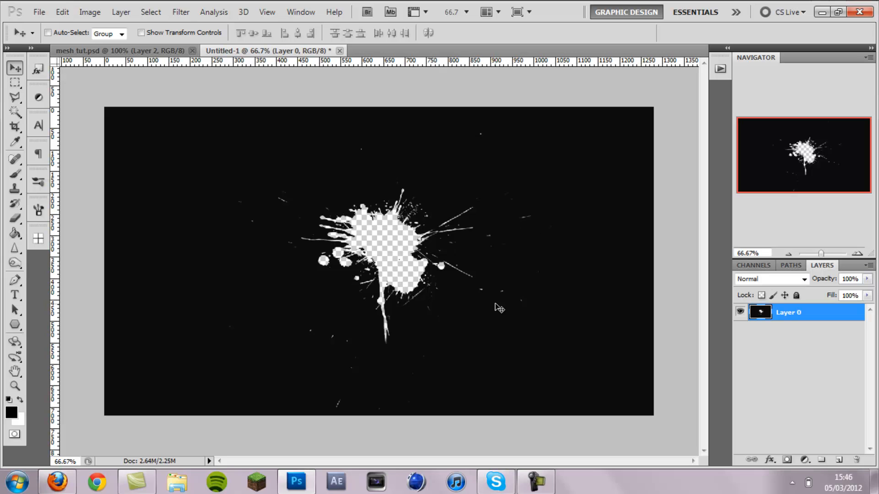
- Paint over the white specks around the hole with a hard round 143 px black brush
click(12, 413)
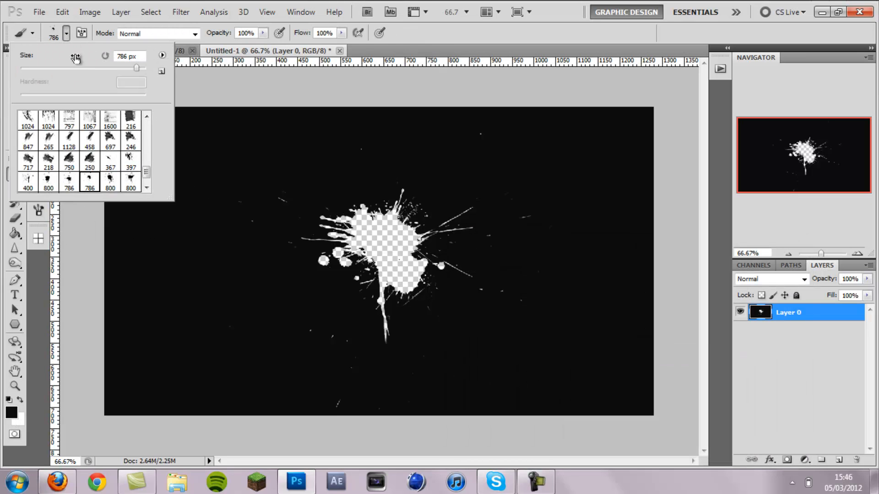
scroll(up, 3)
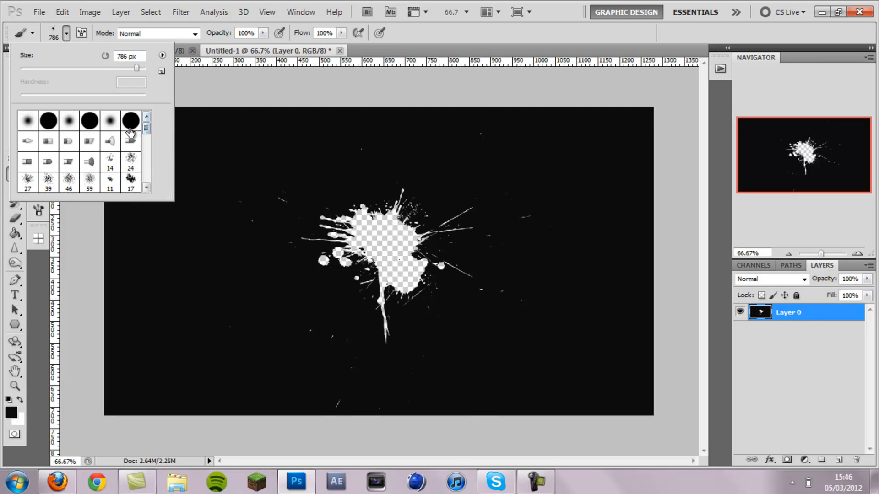
click(130, 120)
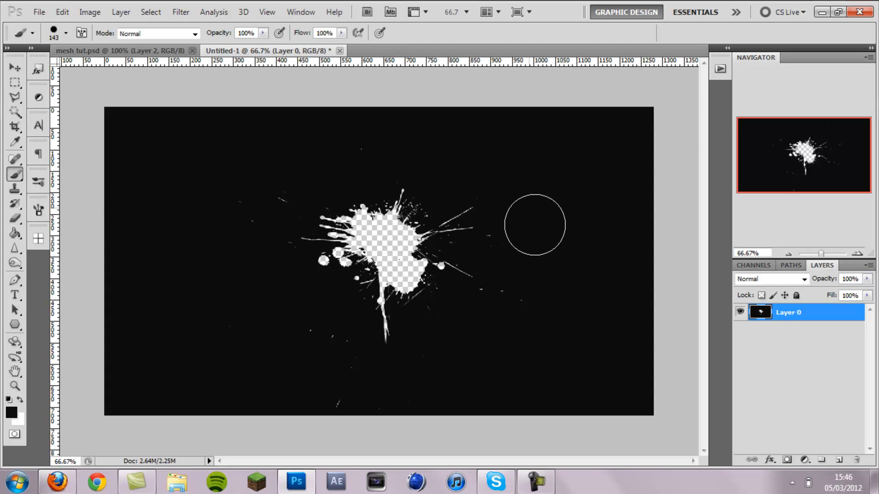
mouse_move(396, 387)
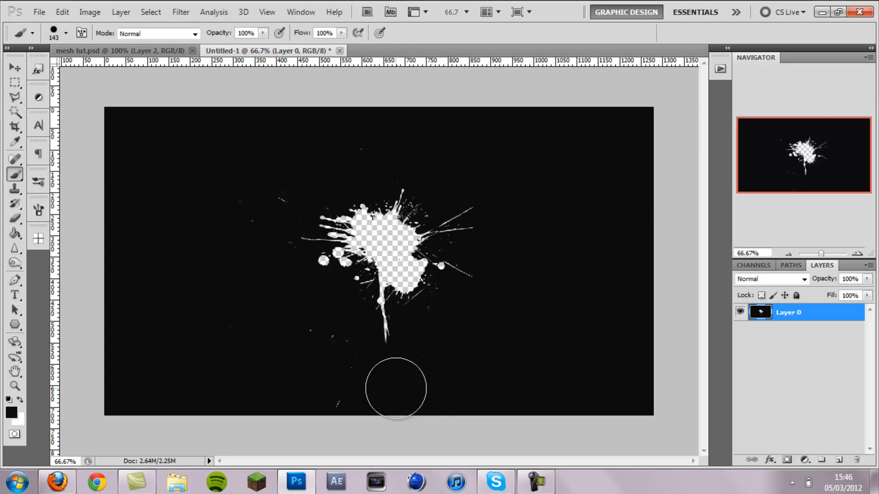
mouse_move(264, 190)
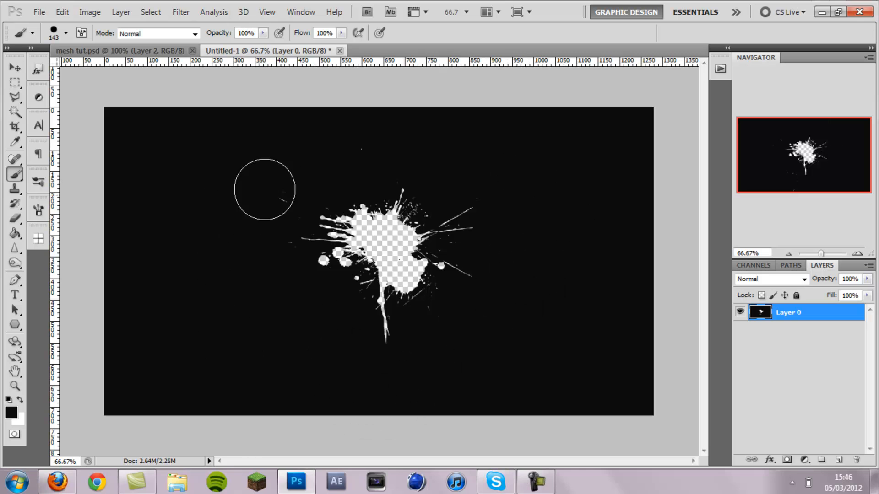
mouse_move(269, 245)
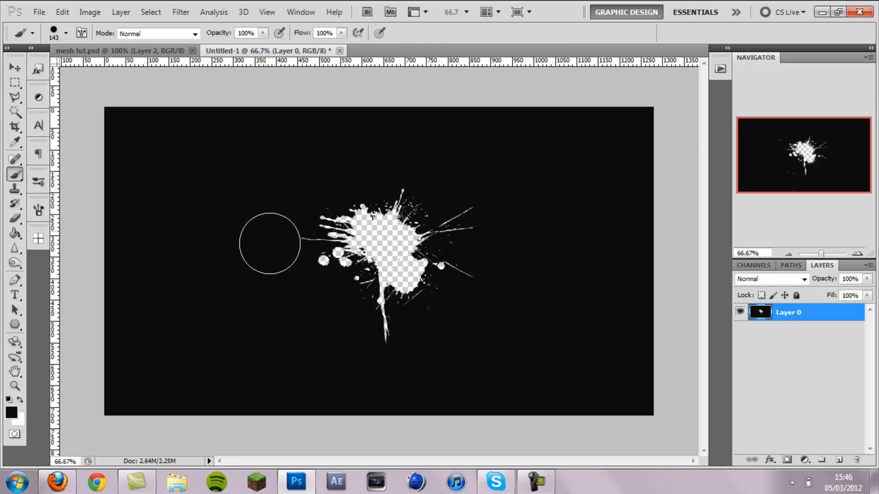
mouse_move(398, 155)
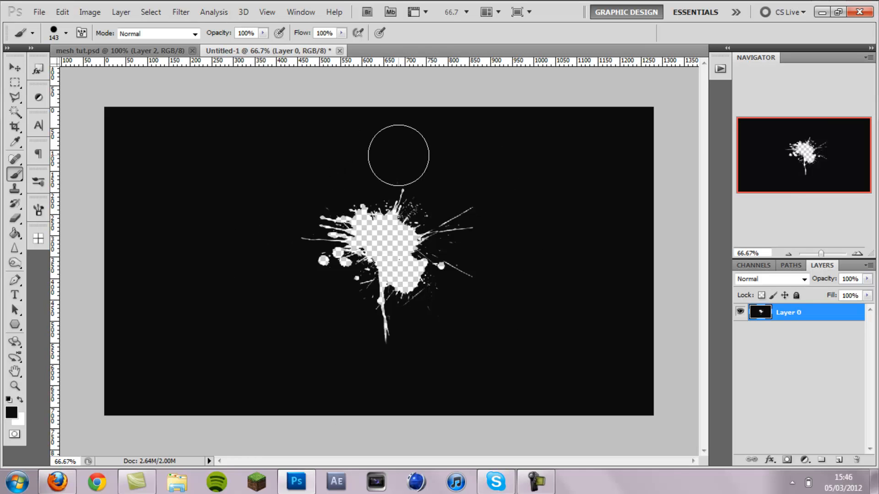
mouse_move(467, 336)
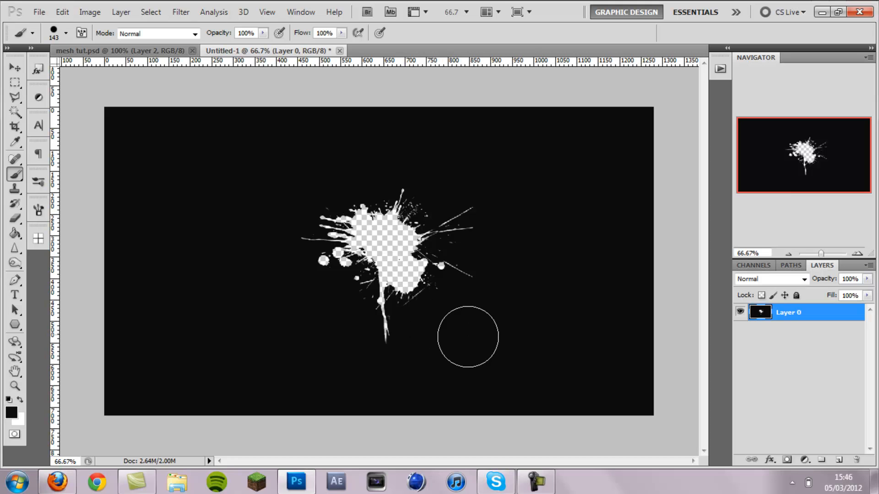
click(14, 67)
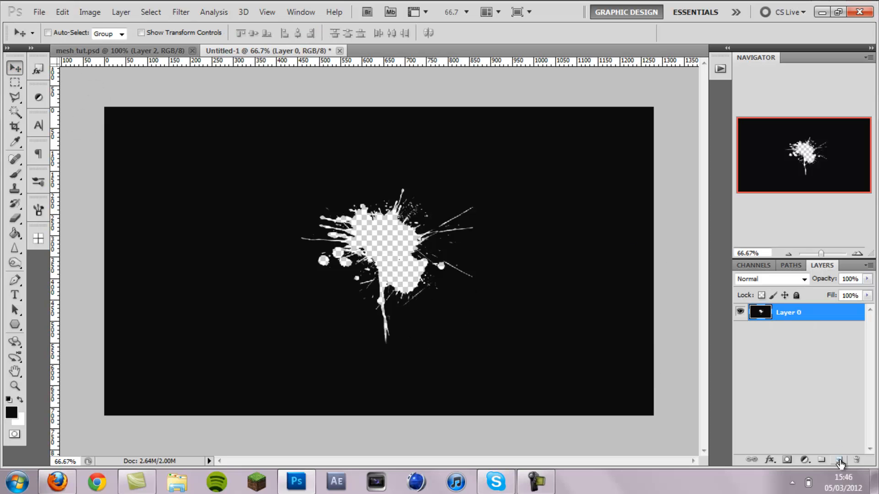
- Add Layer 1 below the wall and fill it with dark grey #414141
click(839, 460)
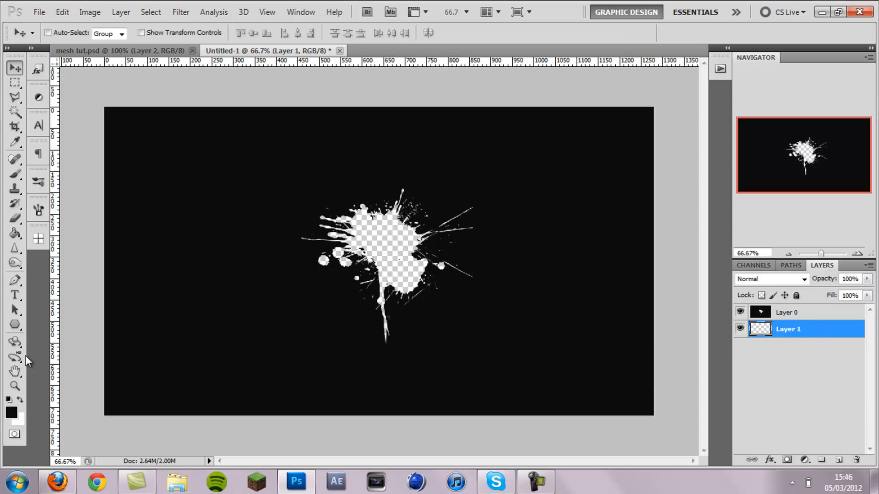
click(12, 411)
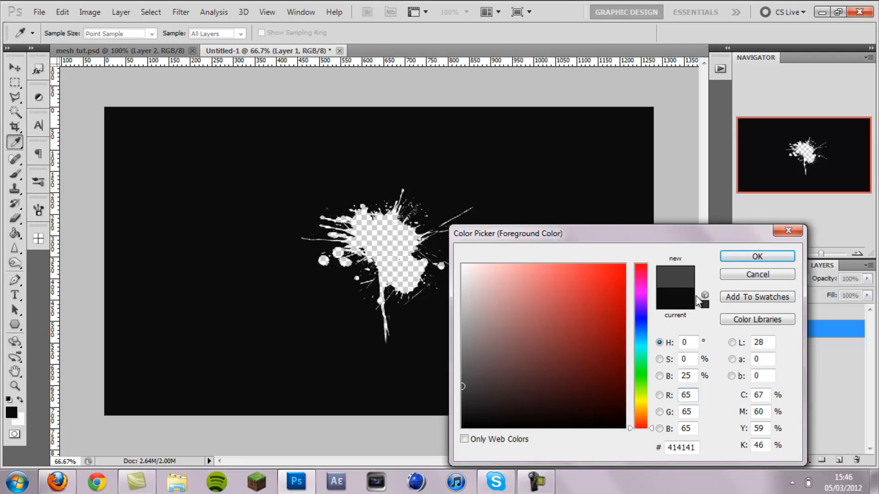
click(756, 256)
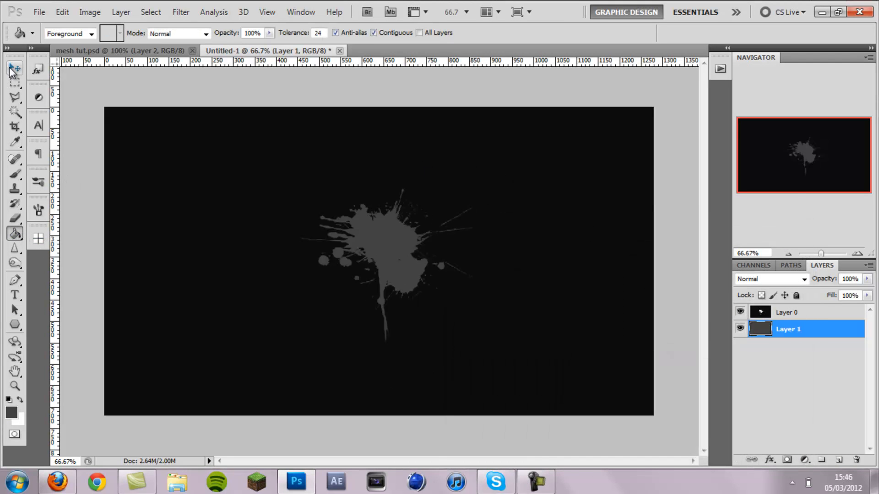
click(14, 67)
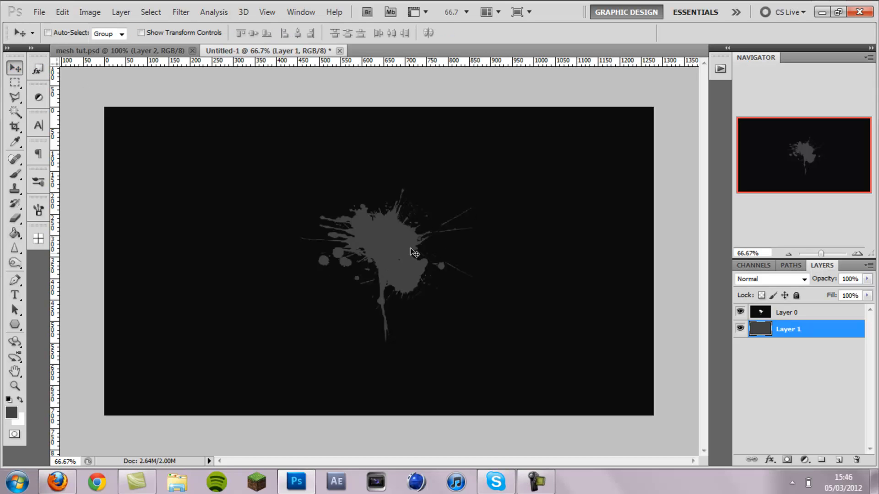
mouse_move(425, 233)
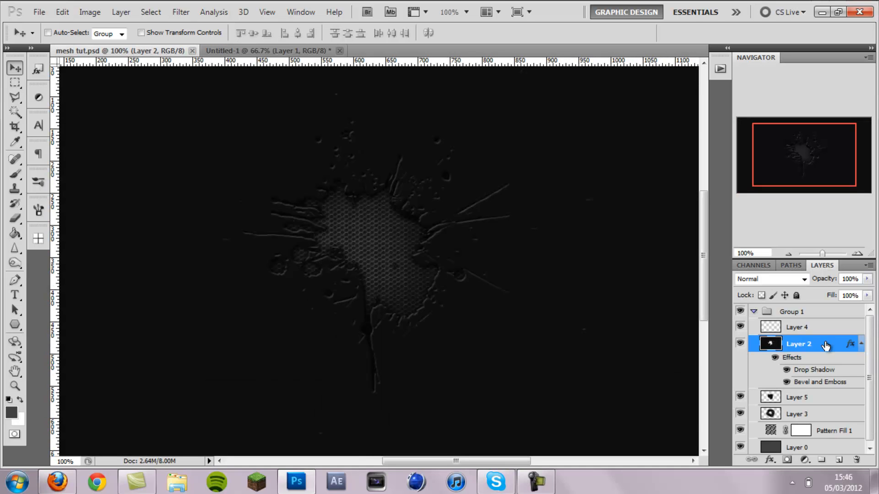
- Inspect Layer 2's Drop Shadow and Bevel and Emboss settings in mesh tut.psd
double_click(798, 344)
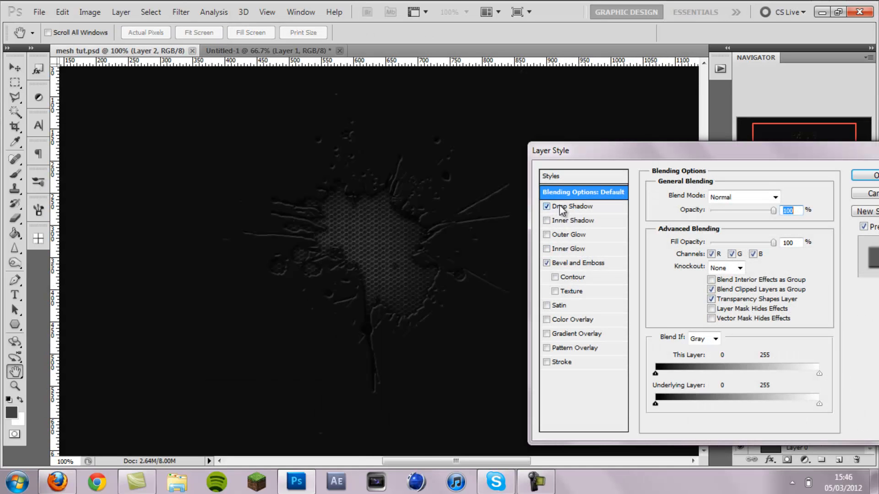
click(573, 206)
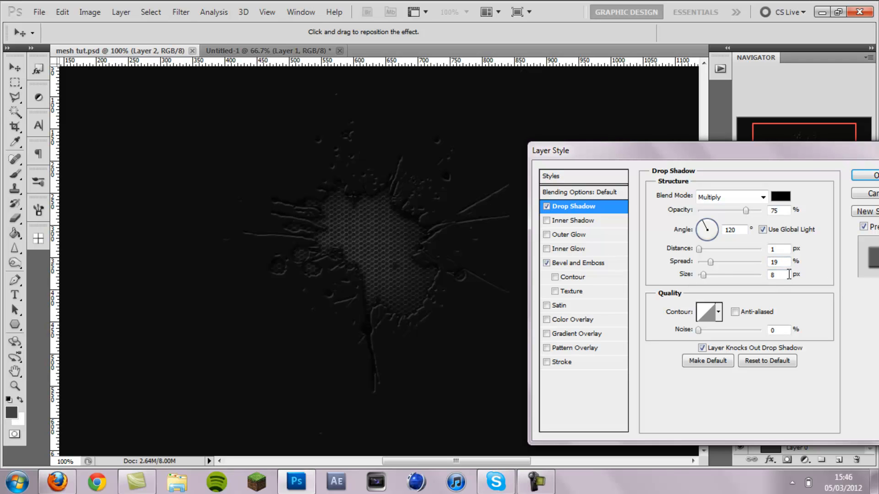
click(577, 263)
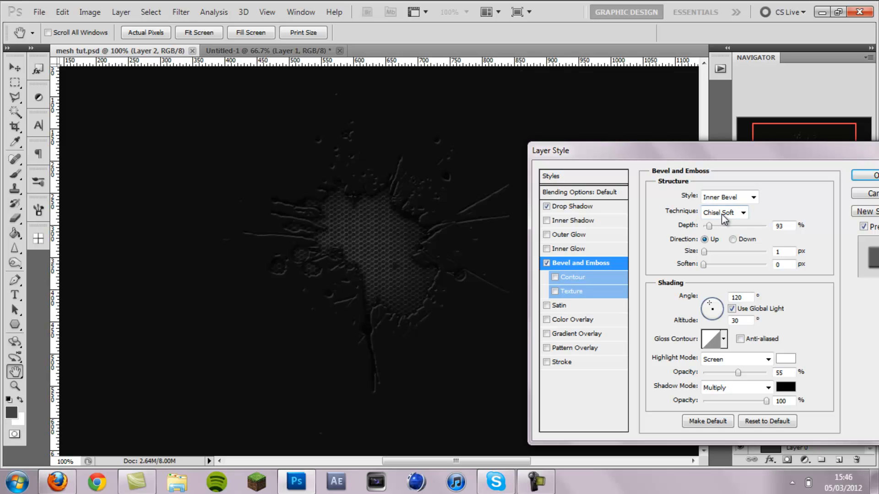
mouse_move(707, 200)
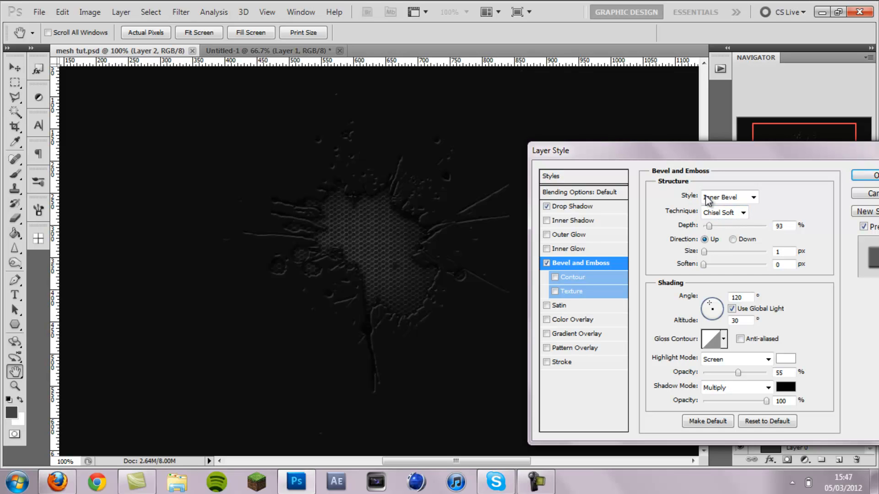
mouse_move(809, 240)
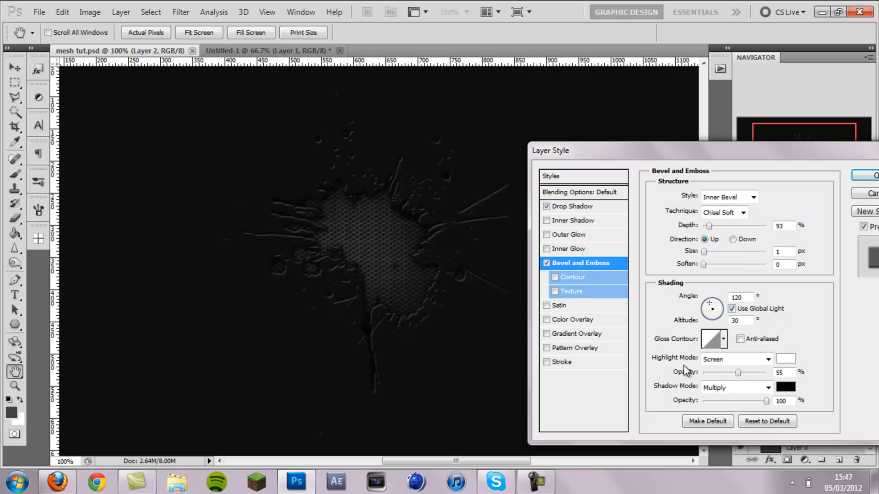
mouse_move(759, 379)
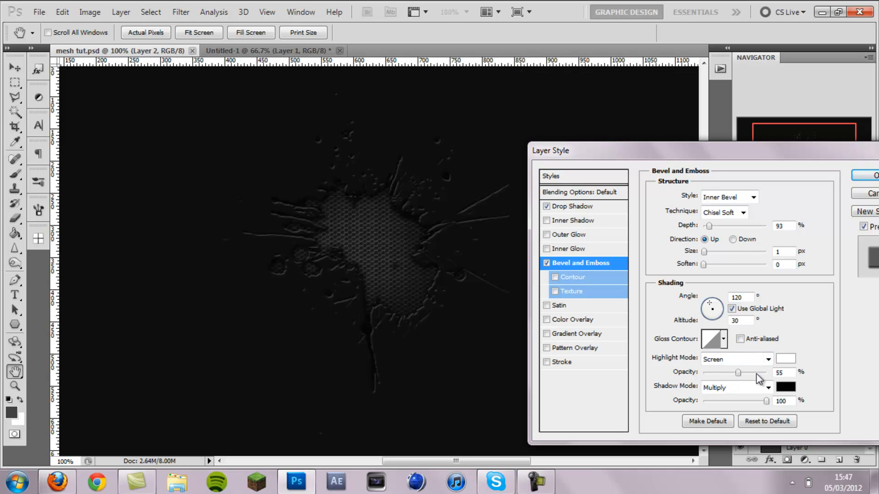
mouse_move(820, 212)
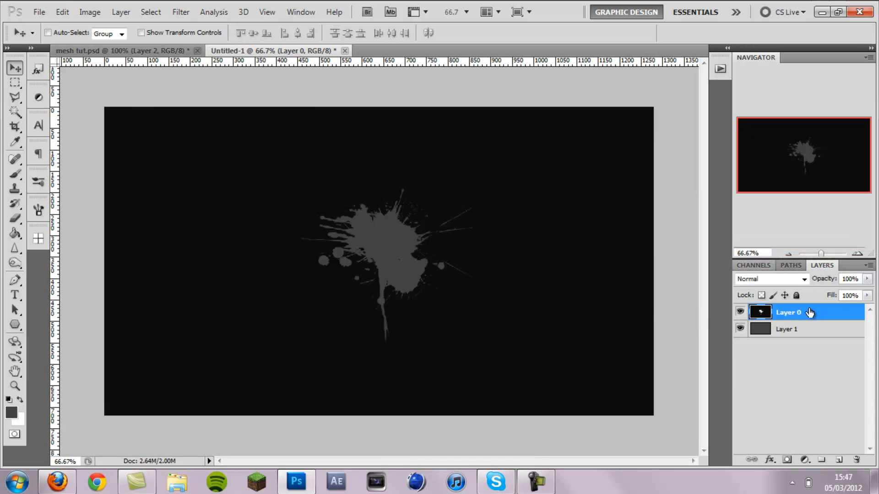
- Paste the copied layer style onto Layer 0, then select the grey Layer 1
right_click(788, 312)
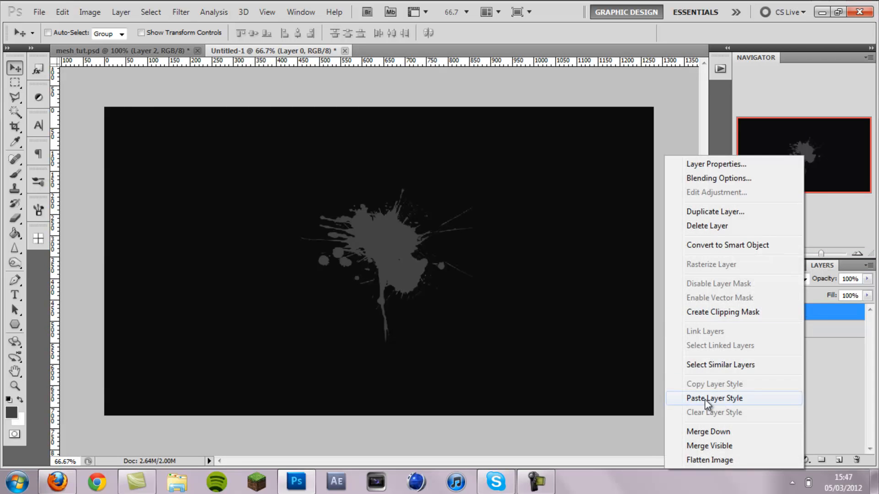
click(714, 397)
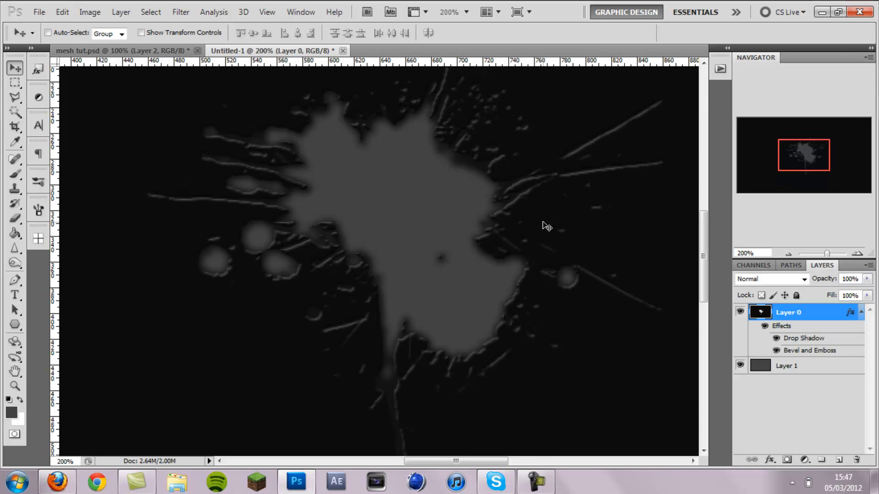
mouse_move(568, 291)
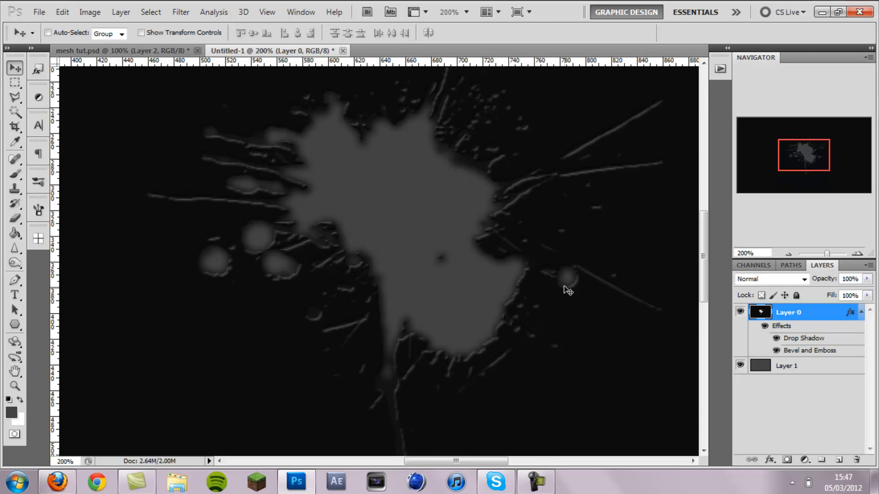
mouse_move(422, 224)
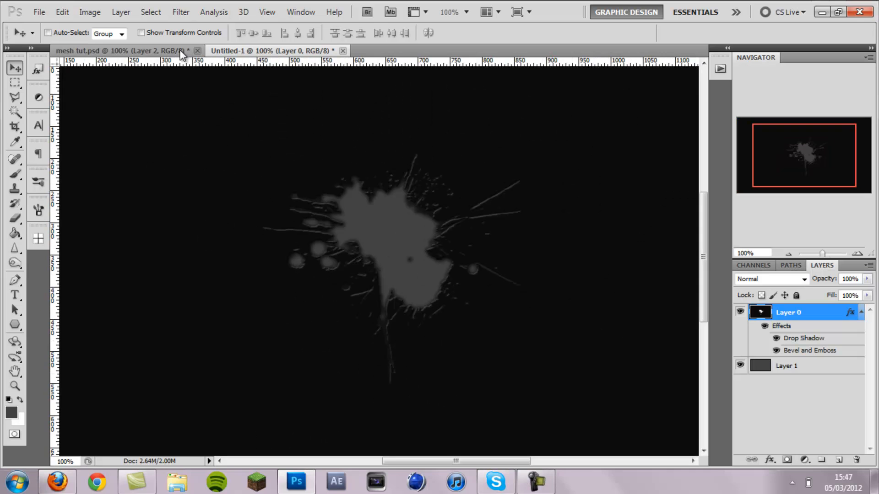
click(786, 365)
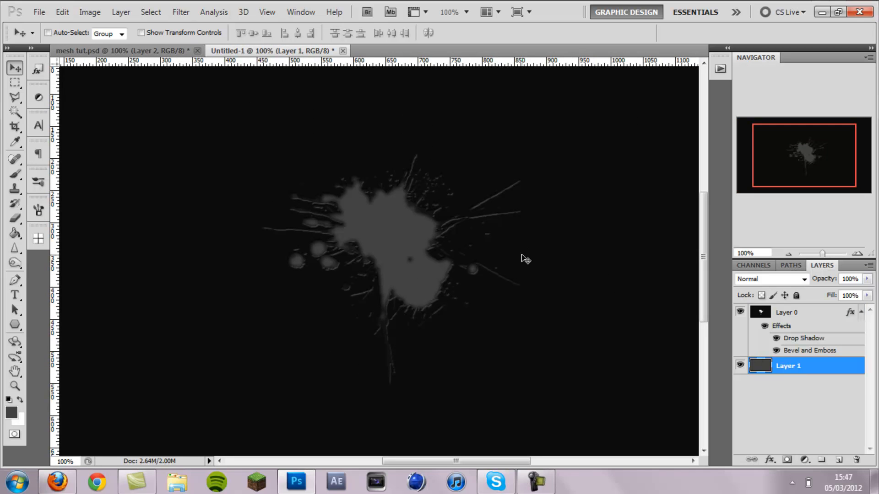
mouse_move(469, 266)
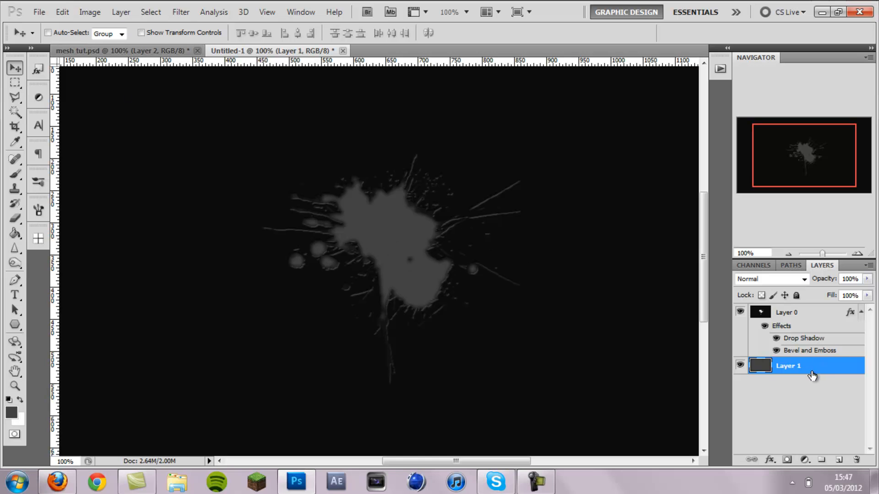
- Add a Pattern Fill layer using the finer hexagonal mesh pattern
click(120, 11)
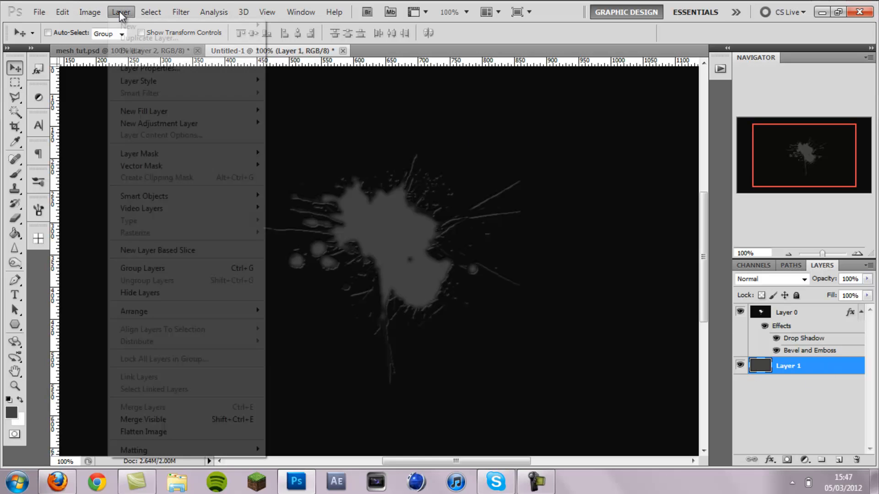
mouse_move(143, 110)
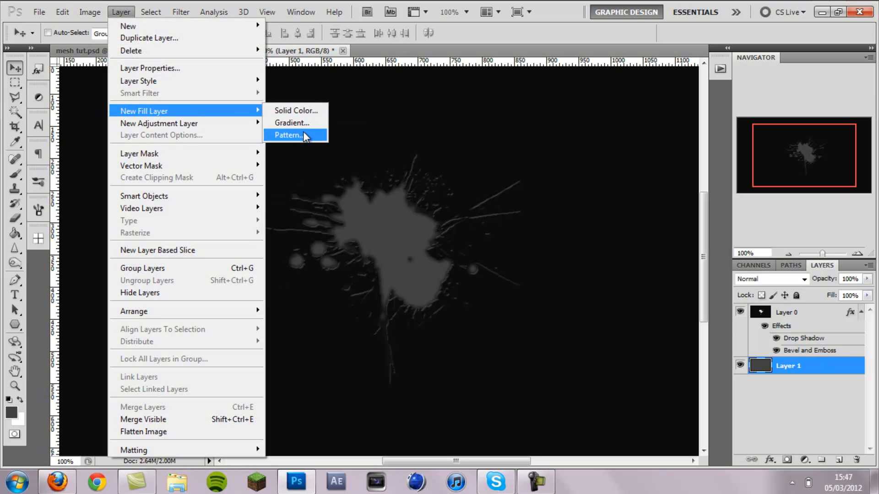
click(289, 135)
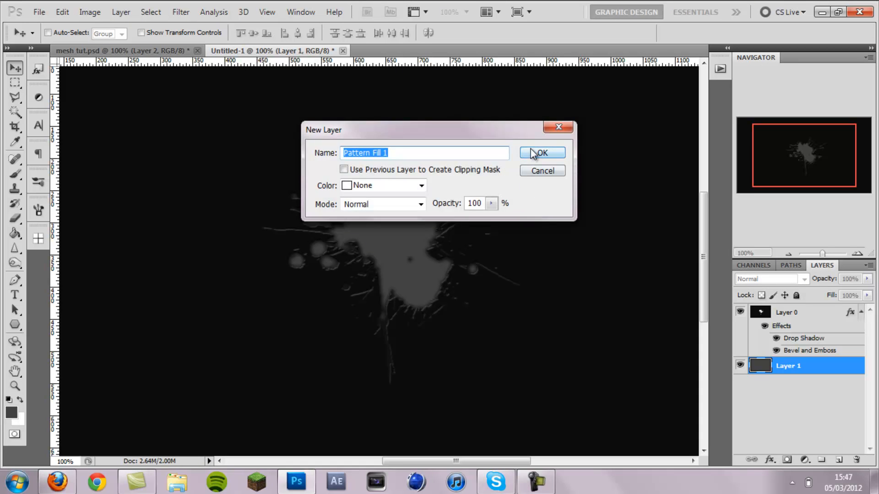
click(542, 153)
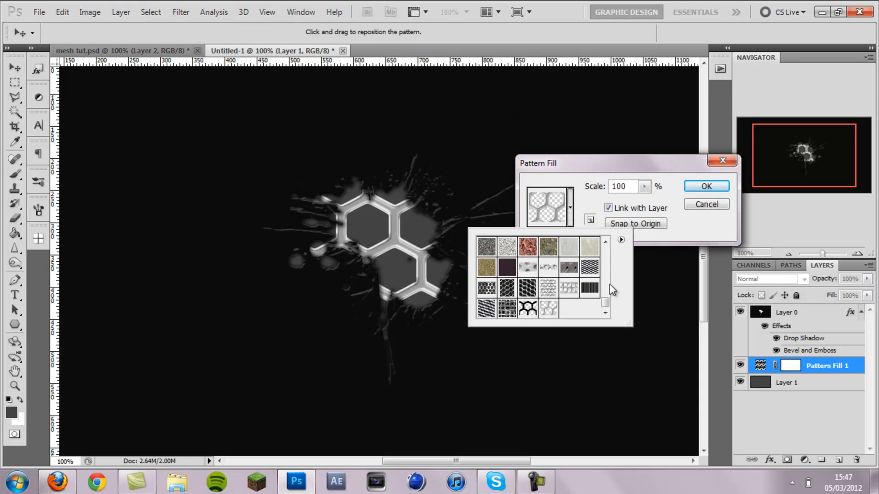
mouse_move(571, 245)
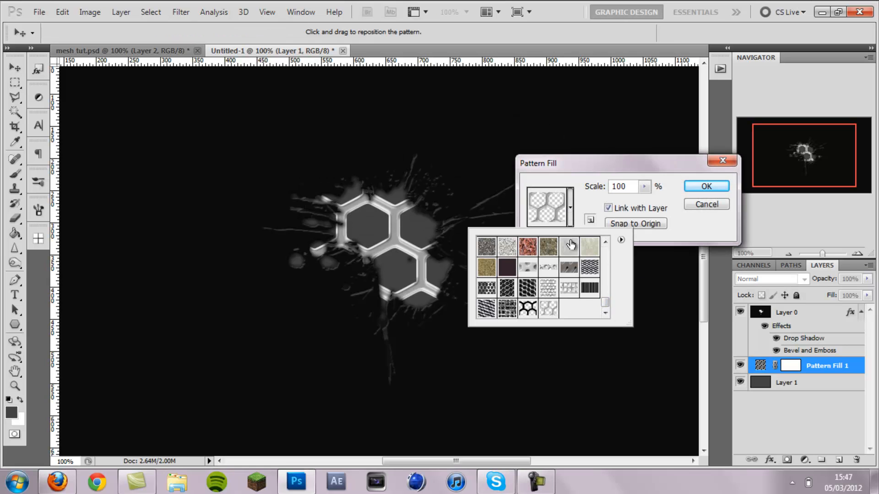
click(589, 267)
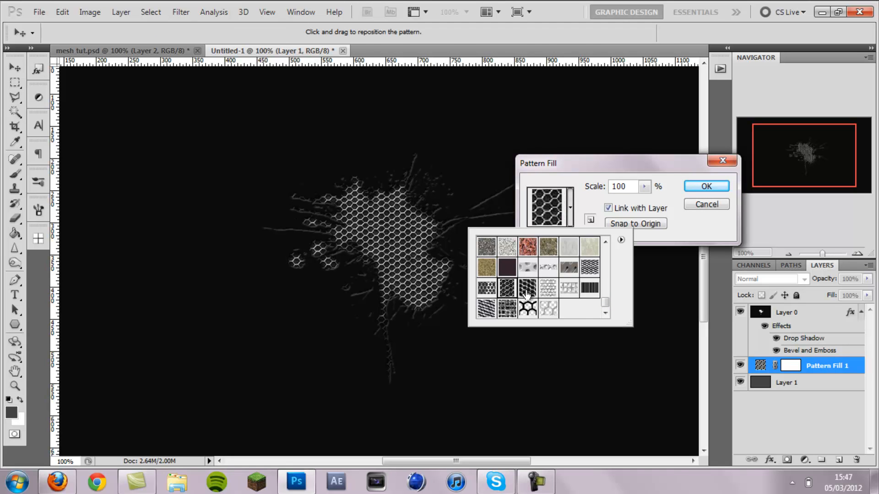
click(506, 288)
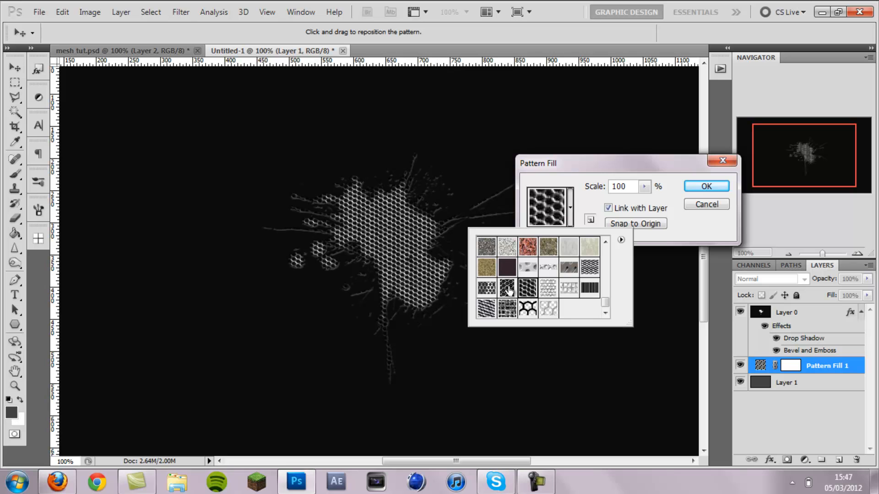
click(485, 287)
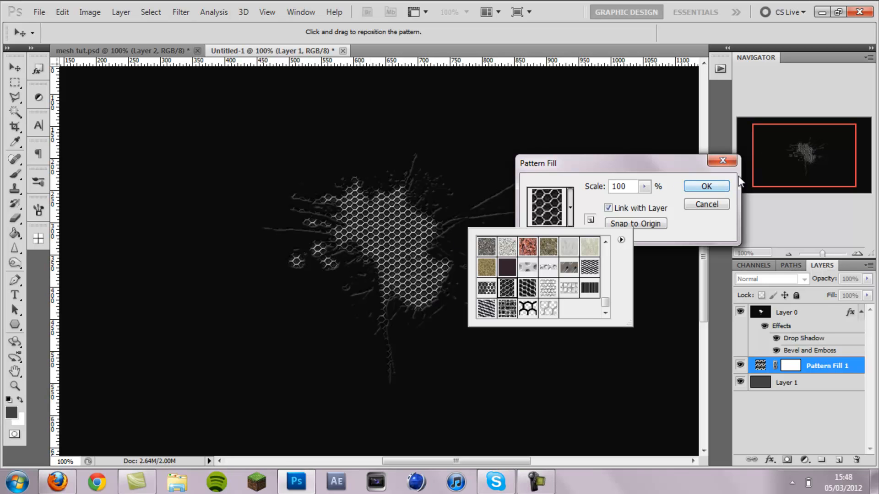
click(706, 186)
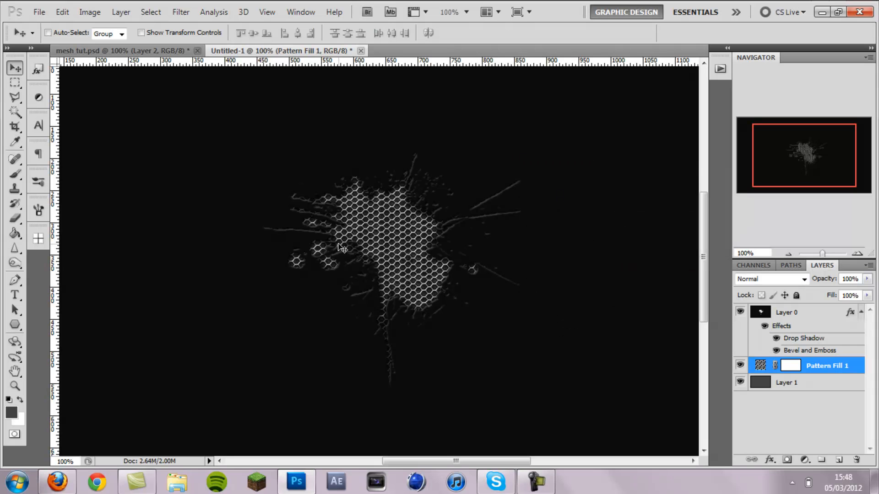
mouse_move(376, 222)
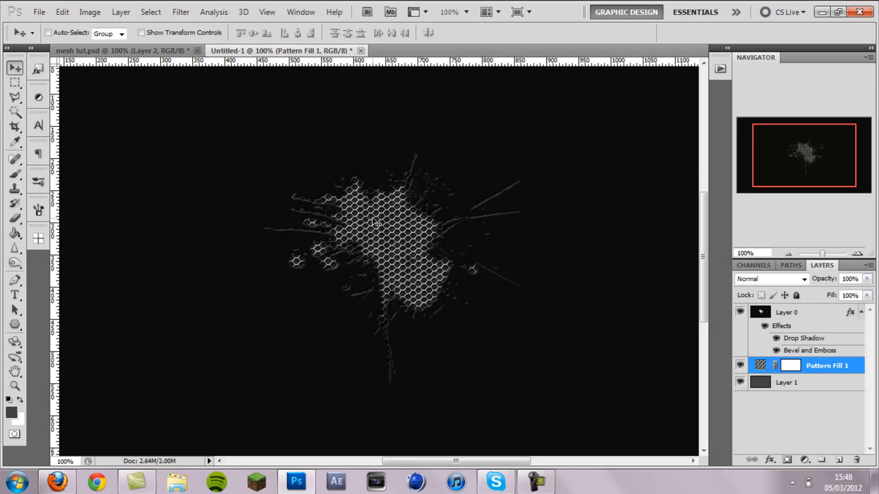
mouse_move(377, 199)
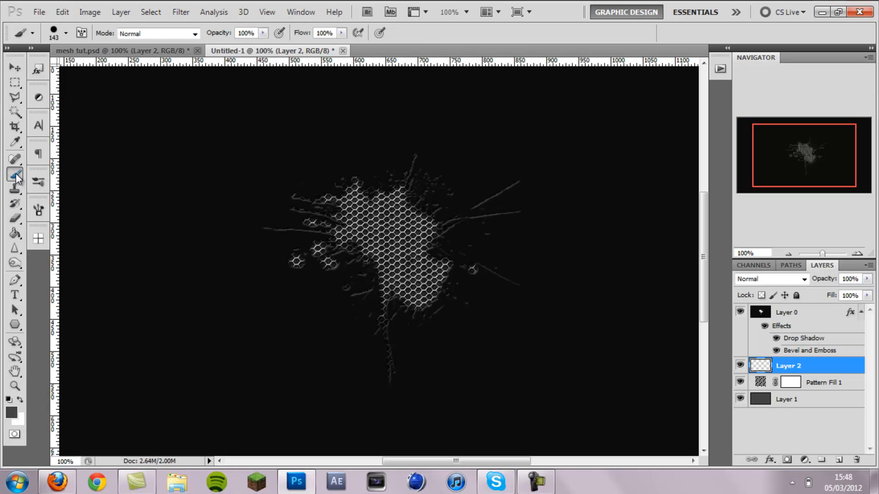
- Set a 0% hardness black brush and shade the mesh edges on two layers
click(65, 33)
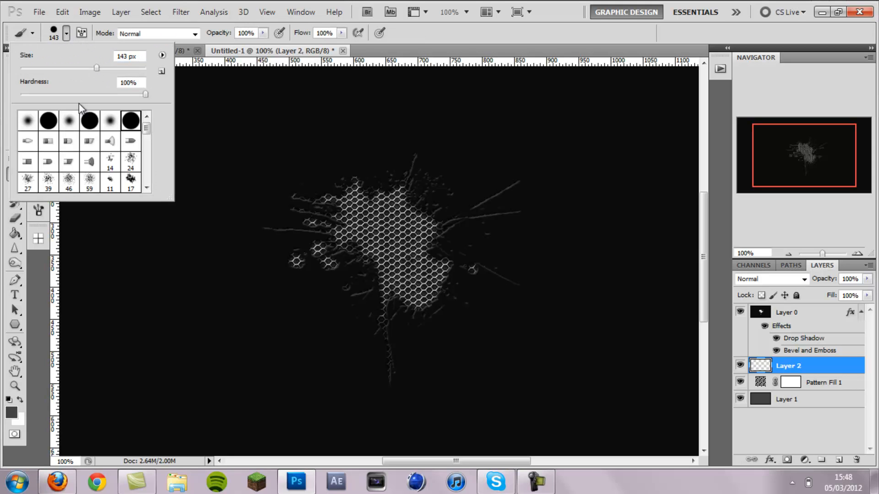
drag(146, 94, 21, 94)
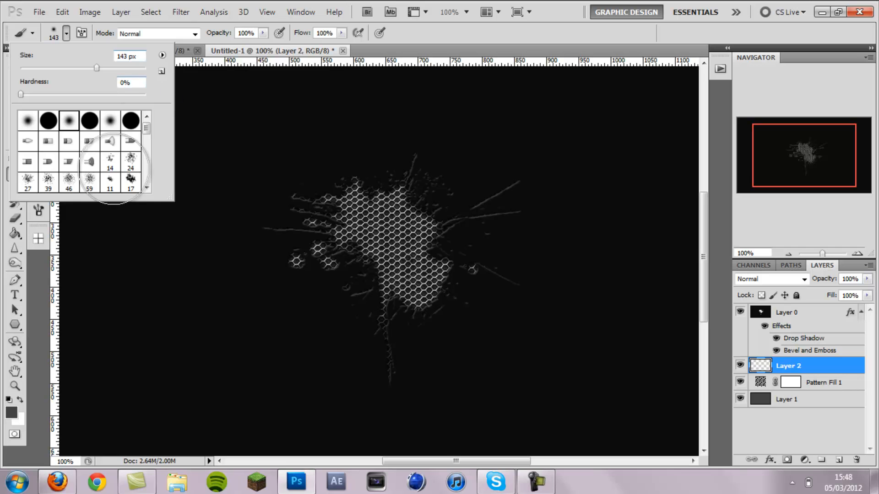
click(11, 409)
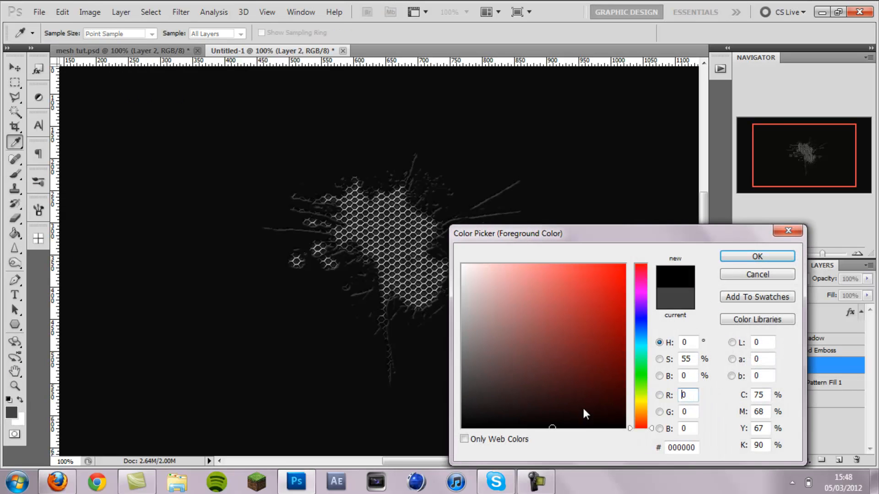
click(756, 256)
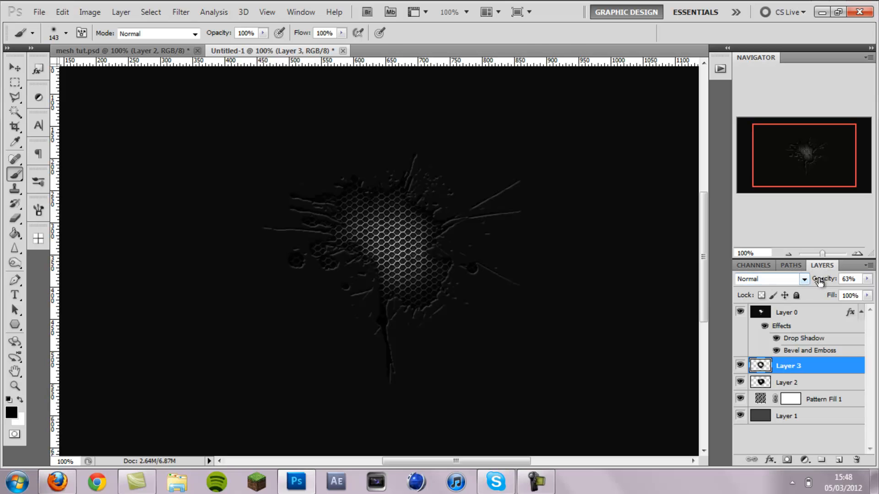
click(15, 66)
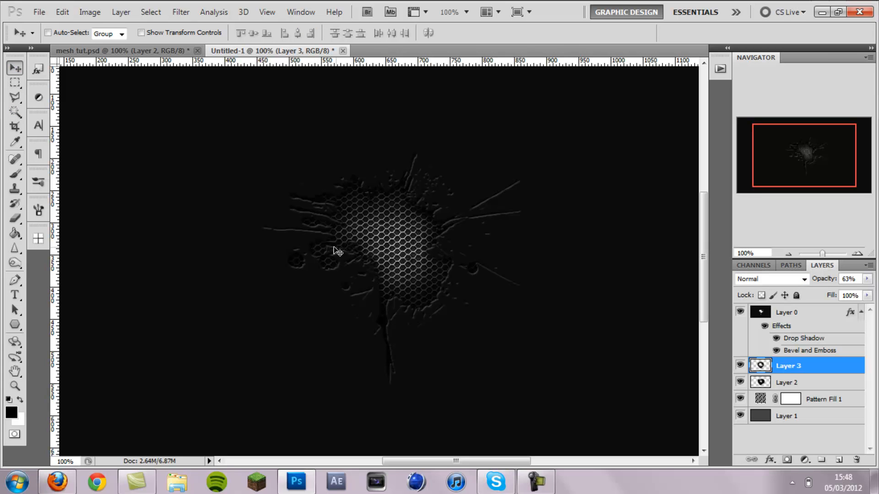
- Rasterize the Pattern Fill 1 layer into ordinary pixels
click(824, 399)
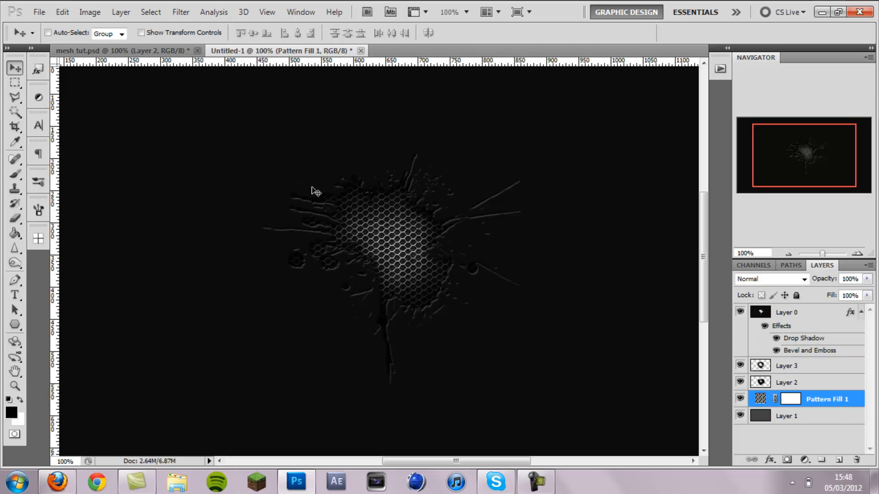
click(90, 11)
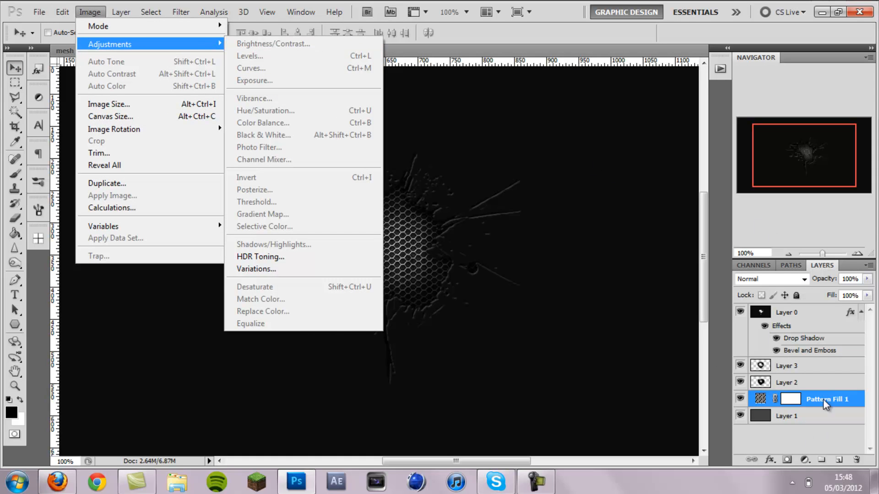
right_click(827, 399)
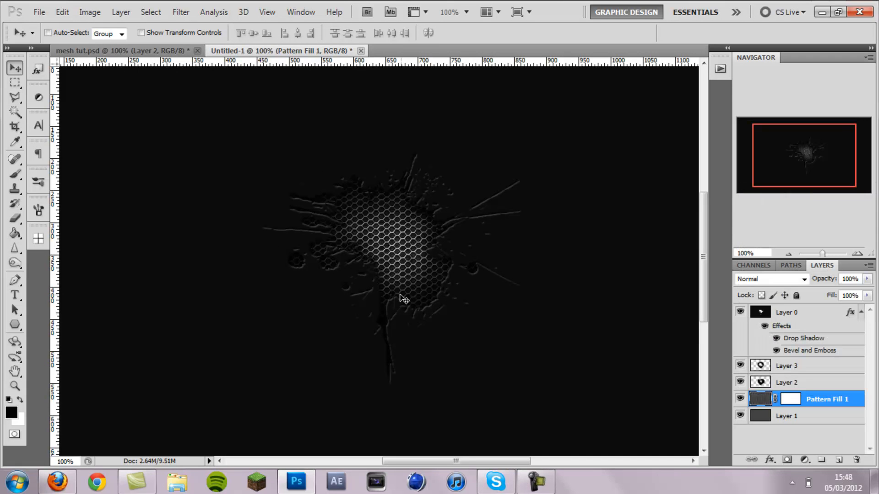
- Darken the mesh with Brightness/Contrast, setting brightness to -46
click(90, 11)
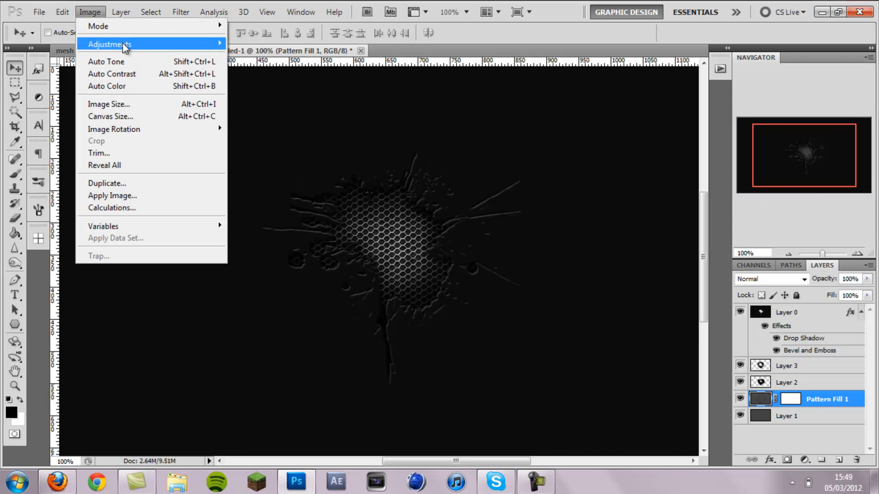
click(110, 44)
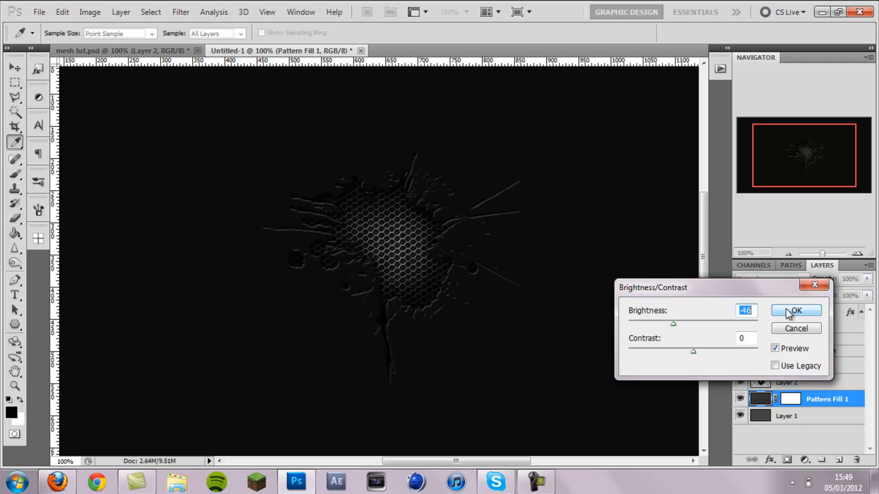
click(795, 310)
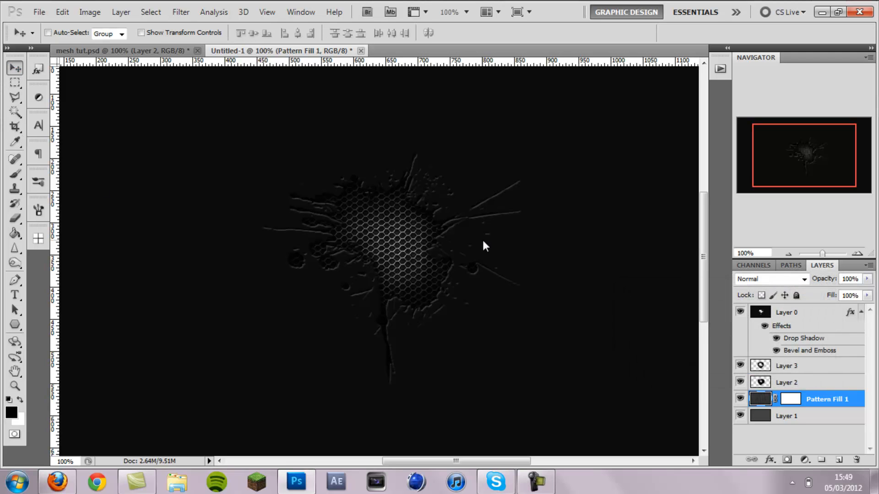
key(ctrl+minus)
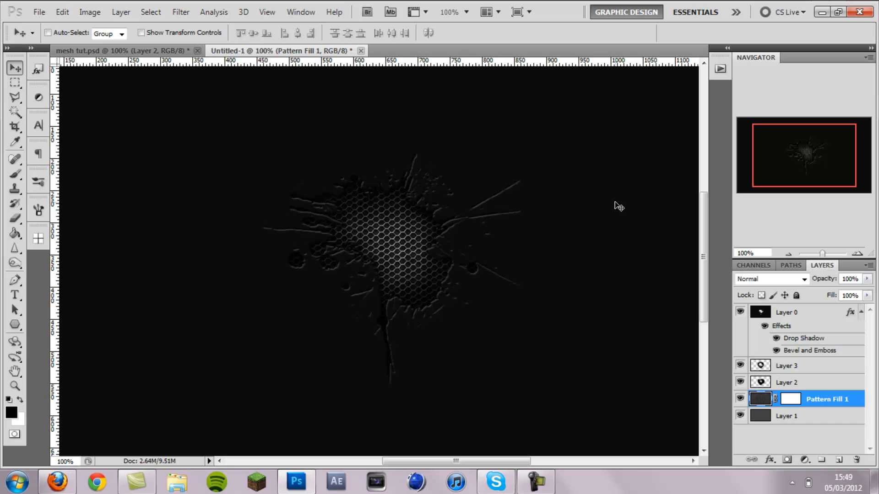
mouse_move(379, 135)
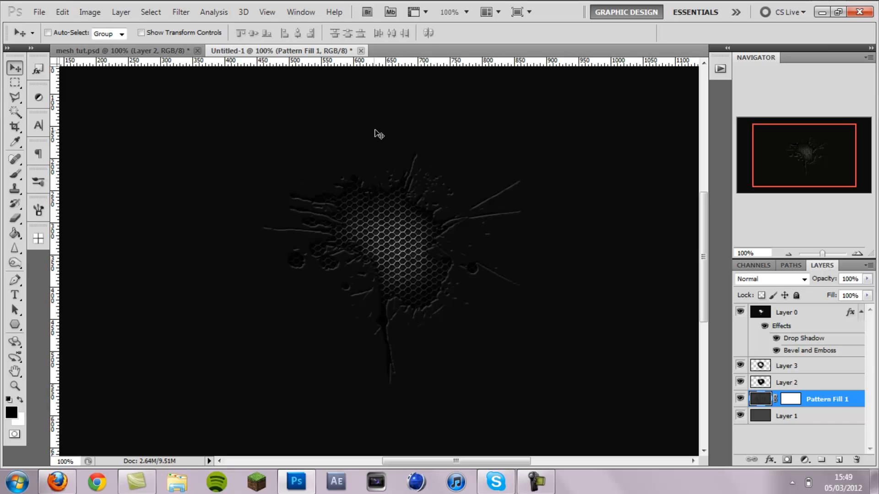
mouse_move(540, 338)
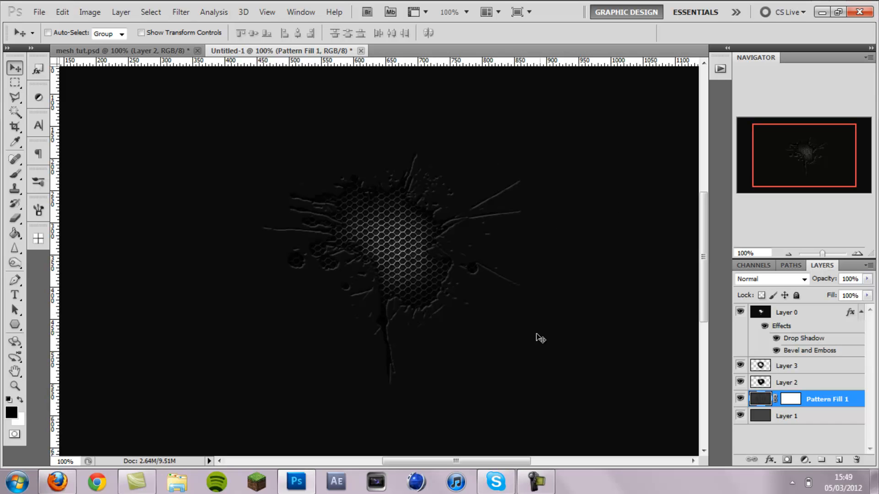
mouse_move(583, 122)
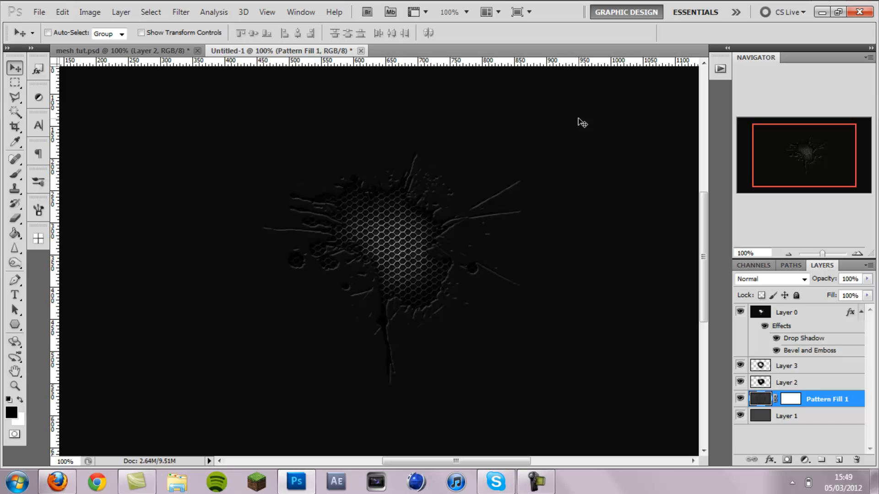
mouse_move(327, 395)
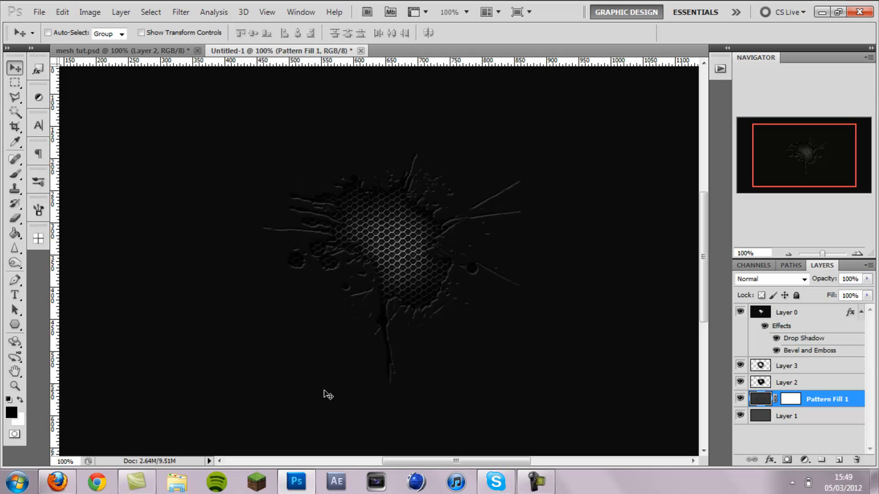
mouse_move(527, 205)
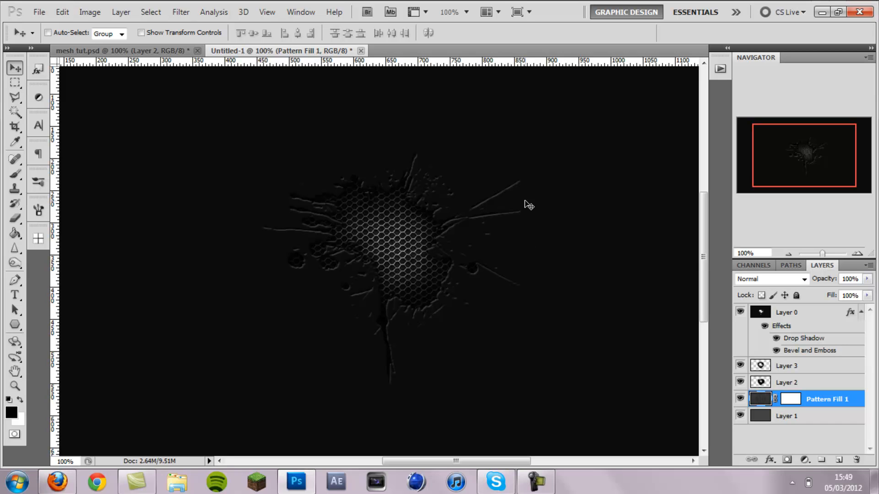
mouse_move(267, 296)
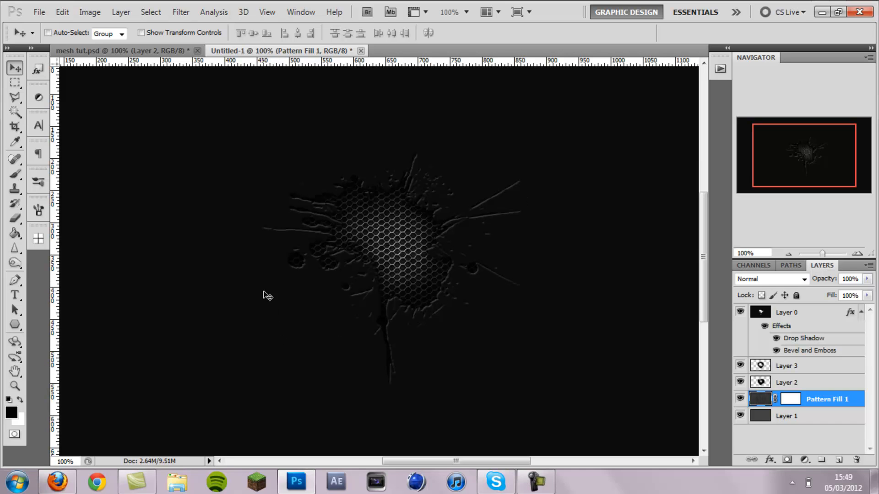
mouse_move(705, 227)
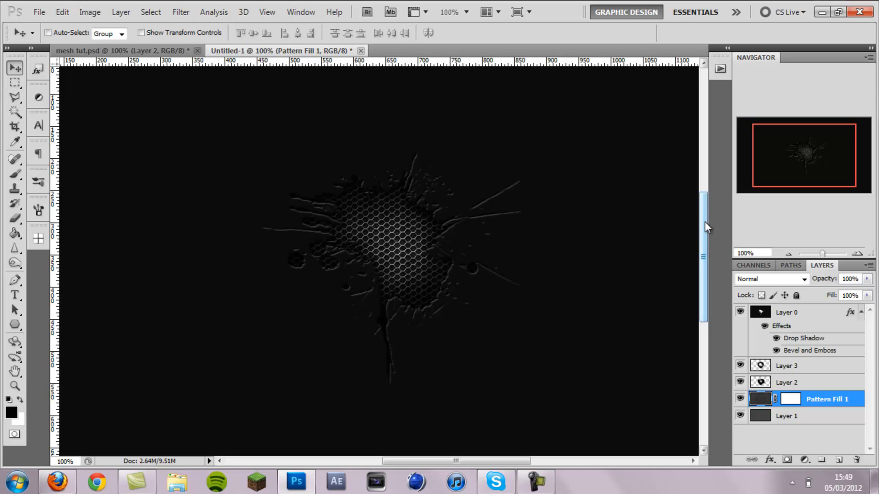
scroll(down, 3)
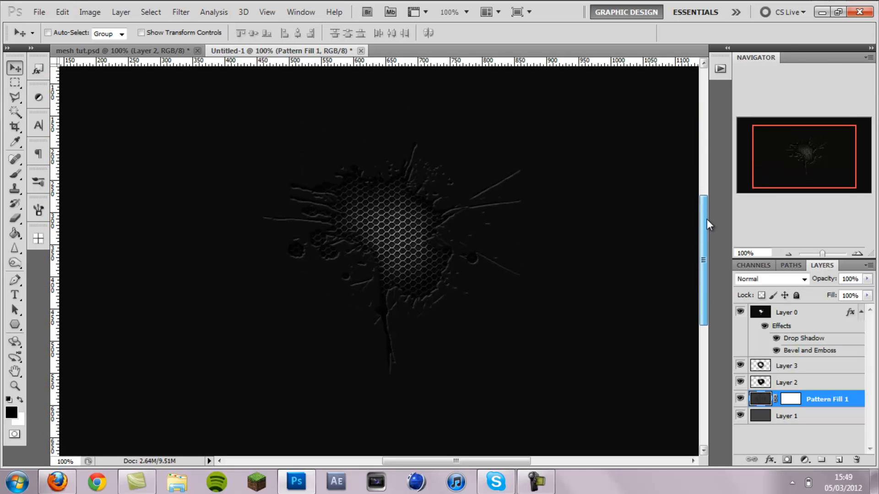
scroll(down, 3)
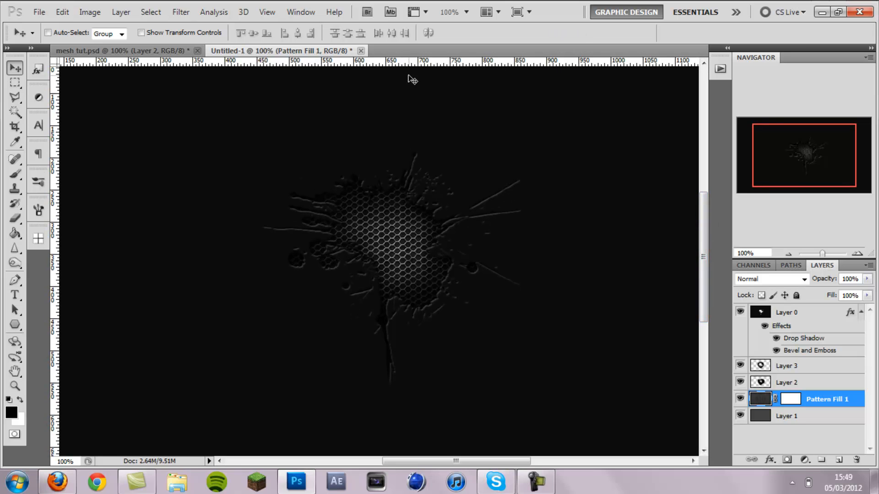
mouse_move(108, 117)
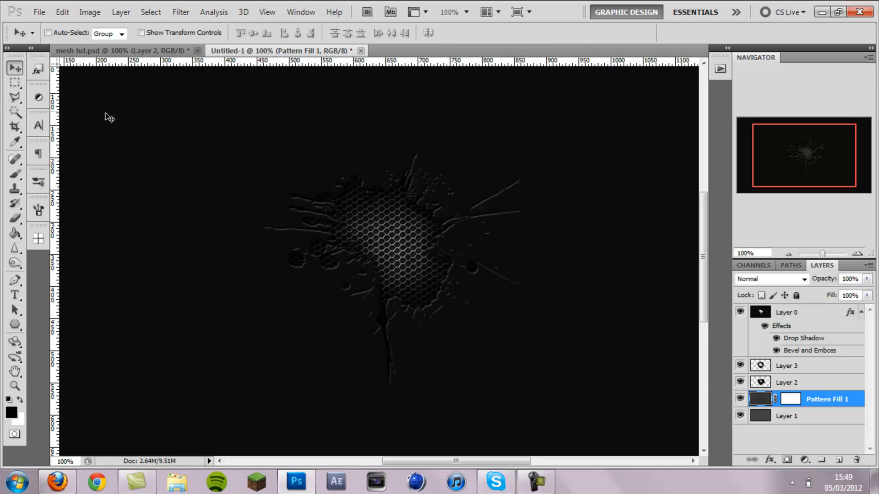
mouse_move(713, 150)
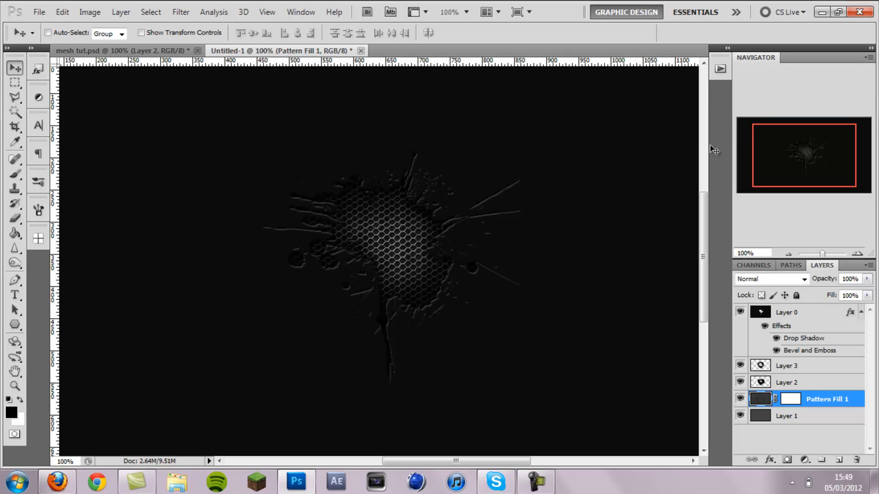